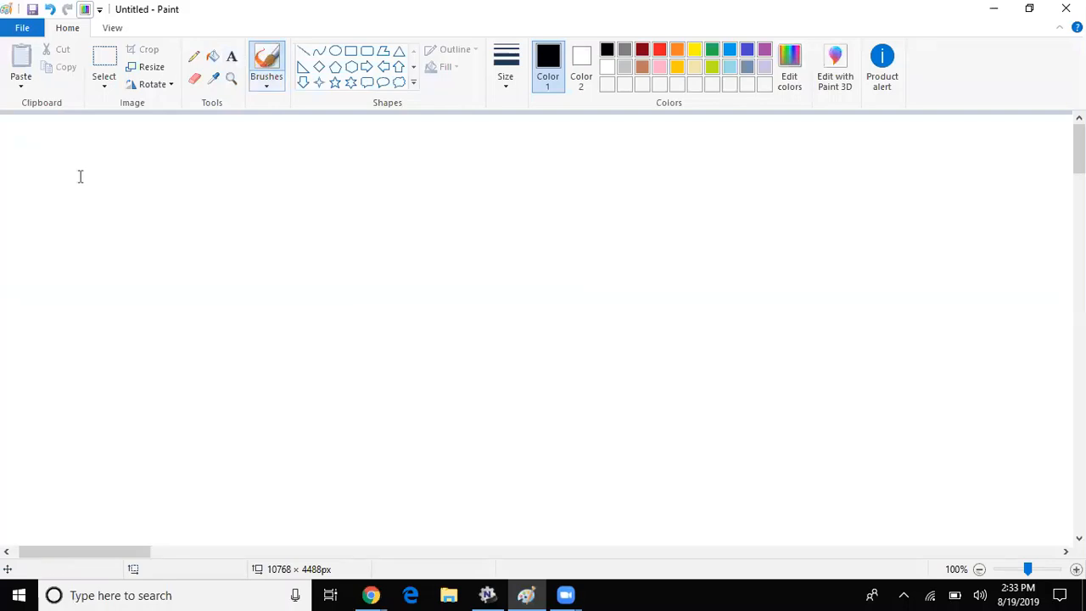
- Type the title 'Noncomp. Vs Comp' in a text box at the top left
{"action": "left_click_drag", "start_coordinate": [83, 151], "coordinate": [278, 212]}
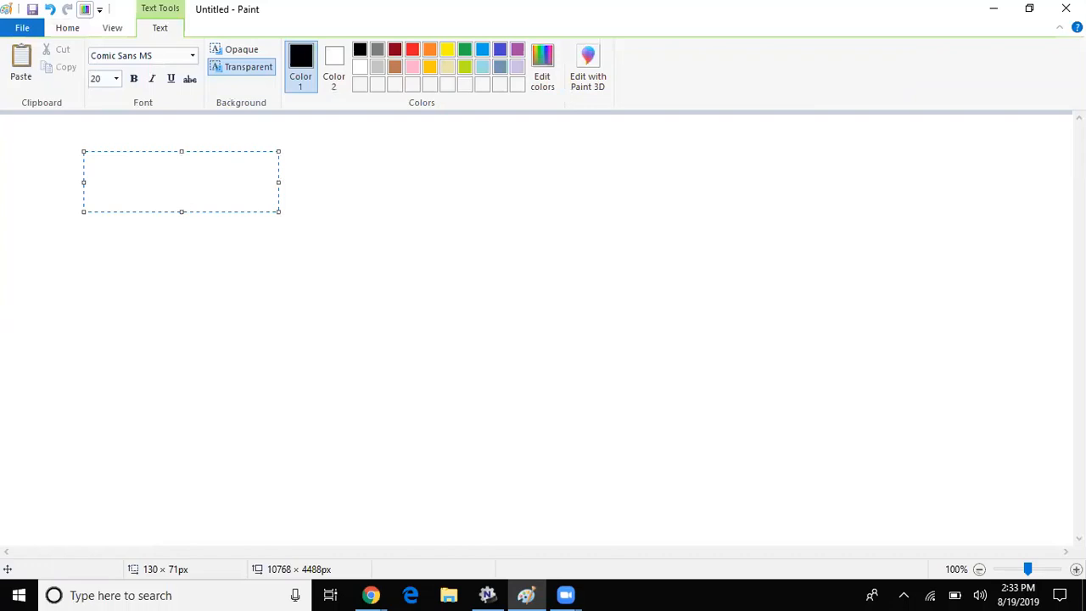
{"action": "type", "text": "Nonc"}
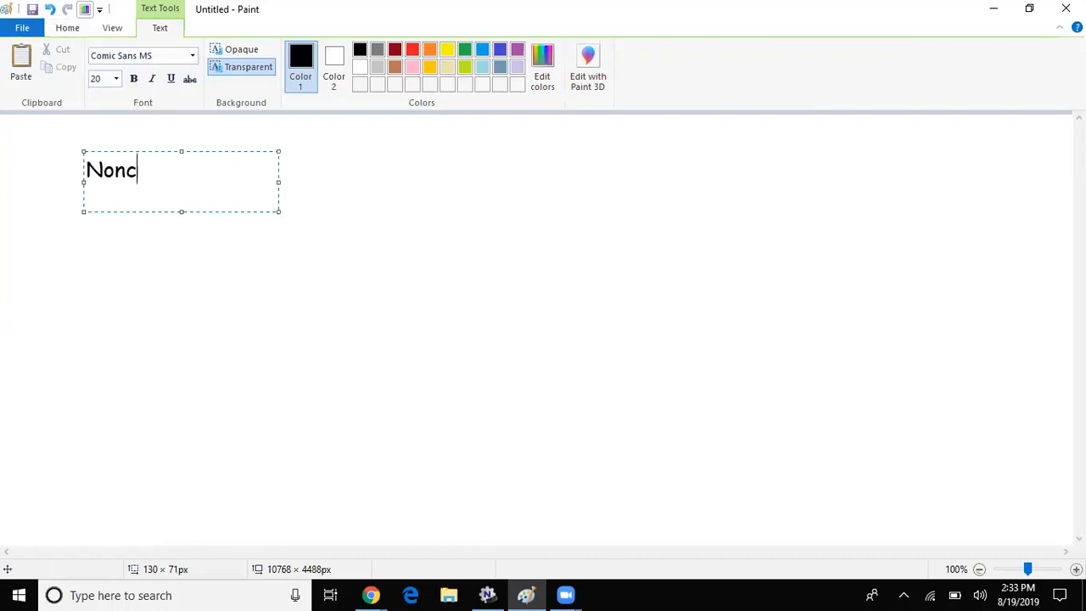
{"action": "type", "text": "omp"}
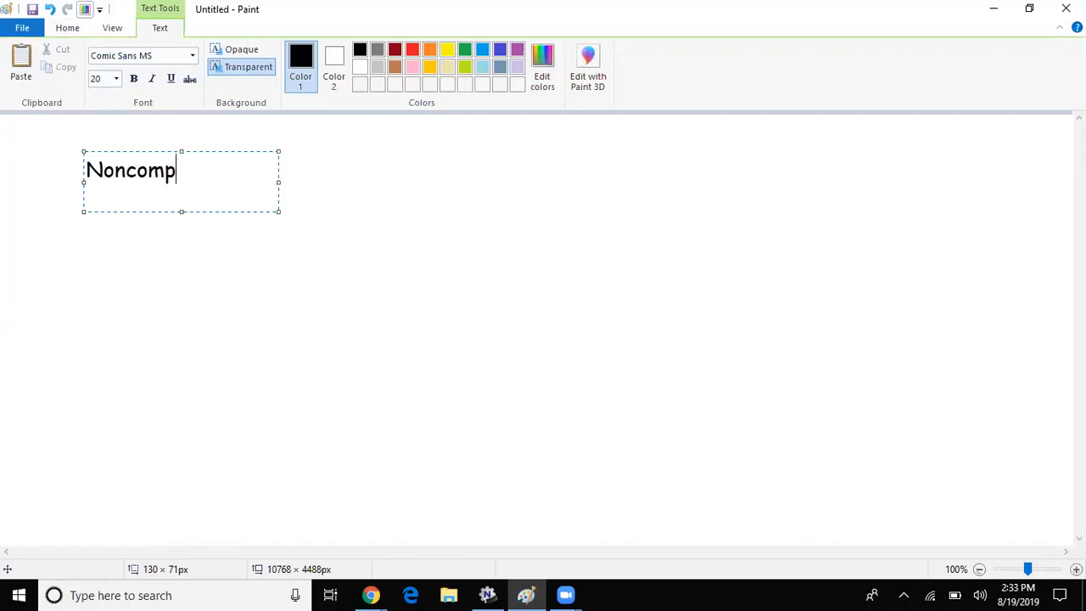
{"action": "type", "text": ". Vs"}
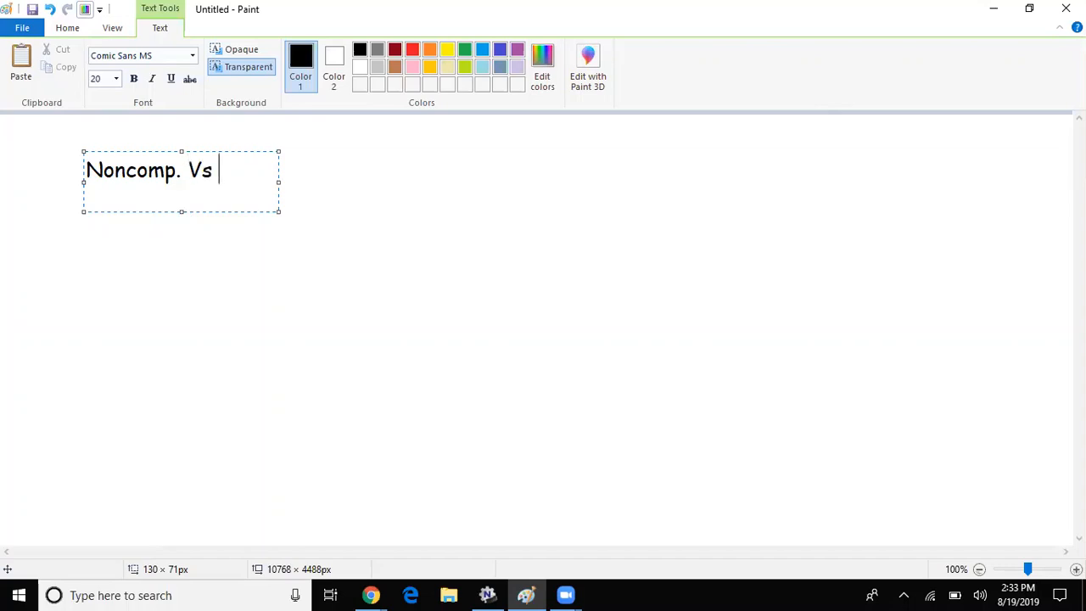
{"action": "type", "text": "Comp"}
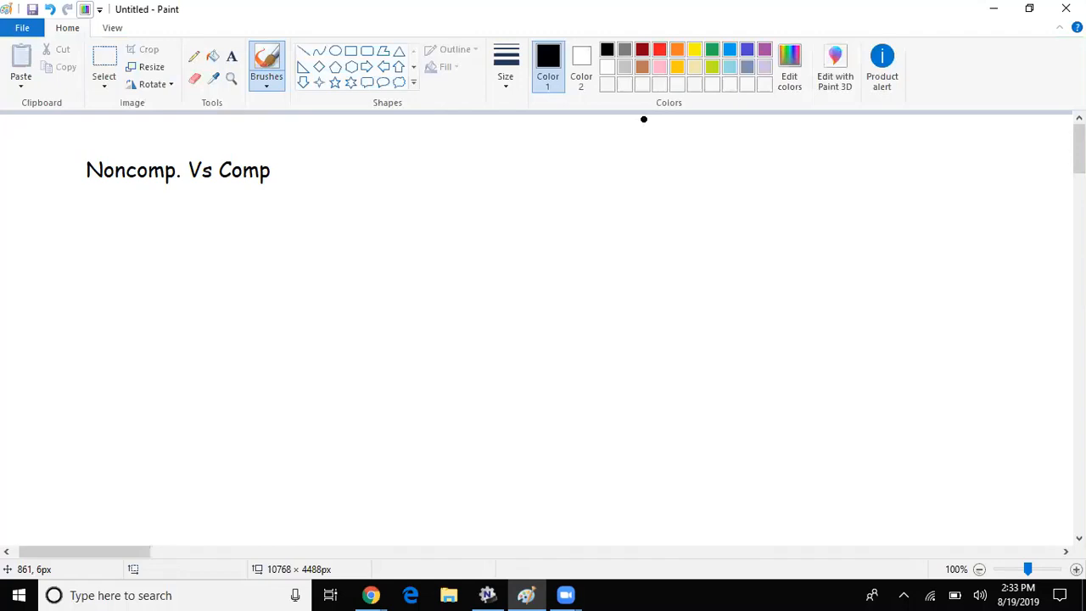
- Brush a closed red enzyme outline with a rounded top notch and square left notch
{"action": "left_click", "coordinate": [661, 48]}
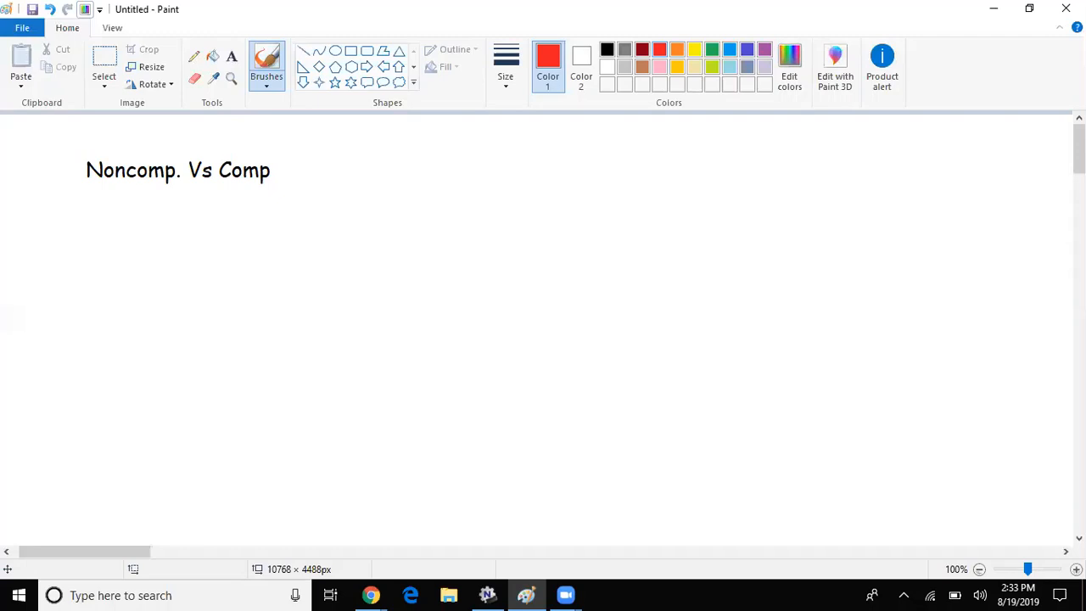
{"action": "left_click_drag", "start_coordinate": [438, 254], "coordinate": [704, 254]}
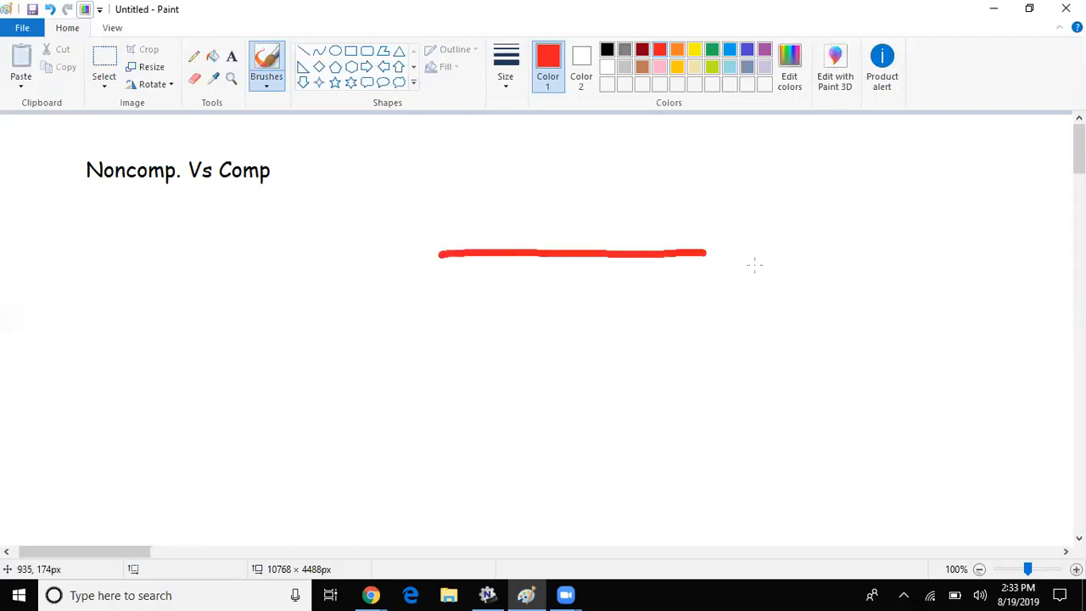
{"action": "left_click_drag", "start_coordinate": [704, 251], "coordinate": [865, 248]}
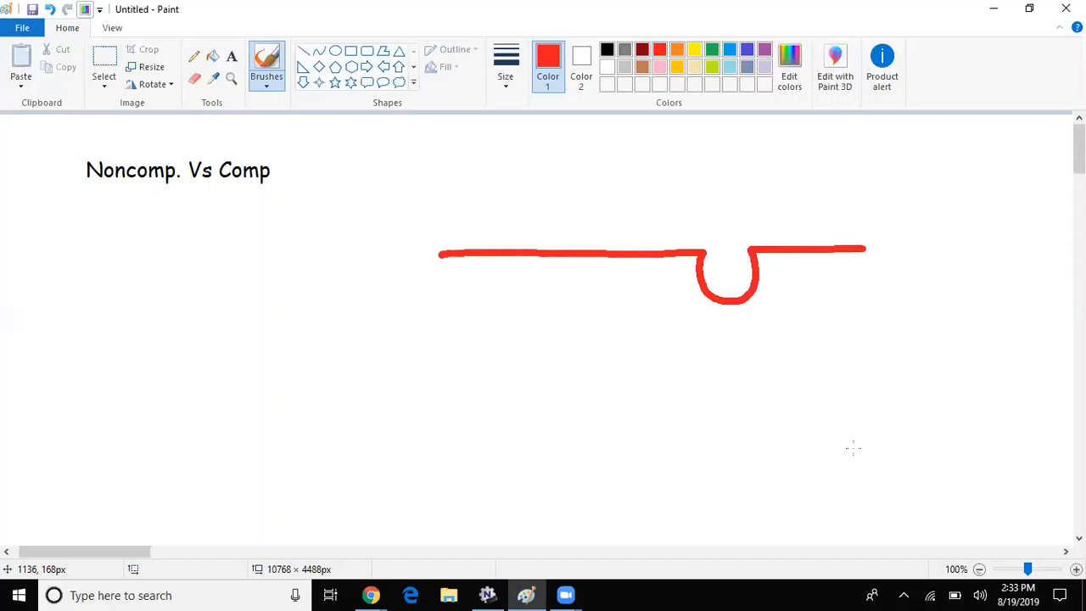
{"action": "left_click_drag", "start_coordinate": [857, 248], "coordinate": [473, 466]}
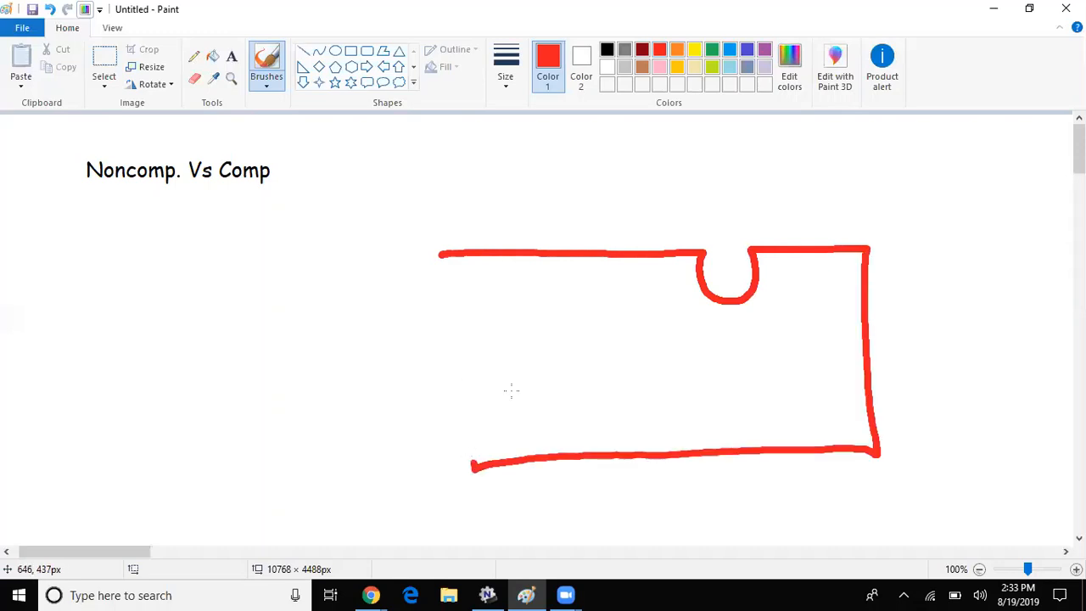
{"action": "left_click_drag", "start_coordinate": [455, 346], "coordinate": [515, 390]}
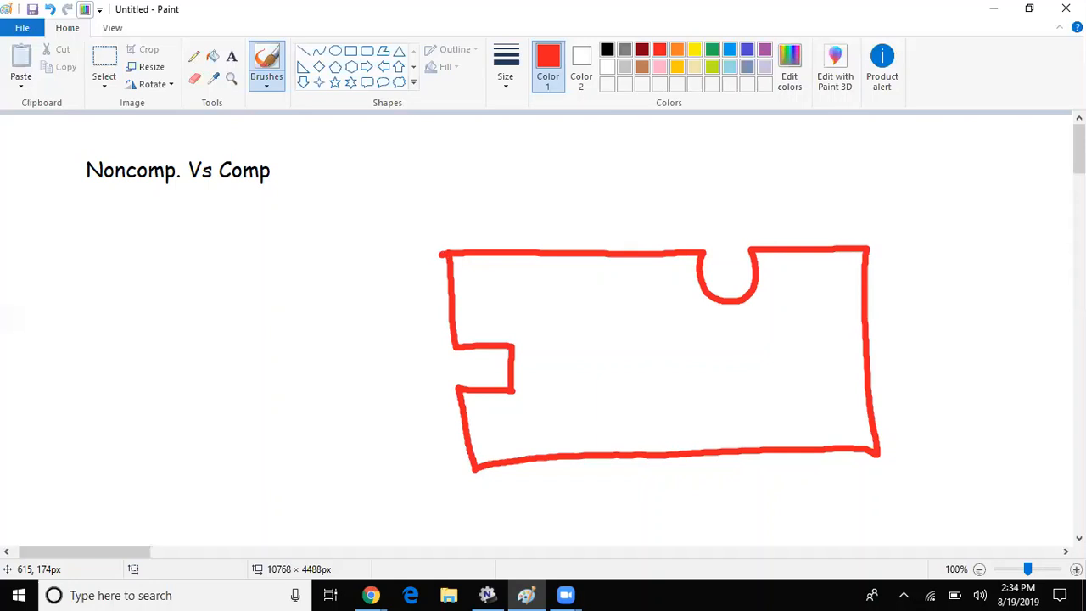
- Write green labels 'R' under the top notch and 'Act.' beside the left notch
{"action": "left_click", "coordinate": [716, 49]}
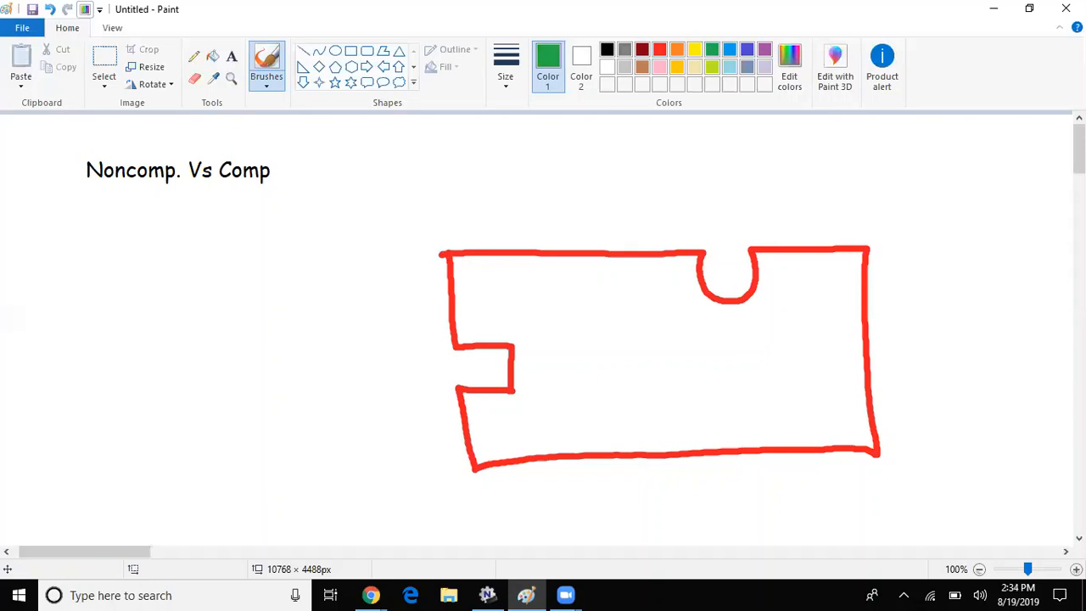
{"action": "mouse_move", "coordinate": [725, 359]}
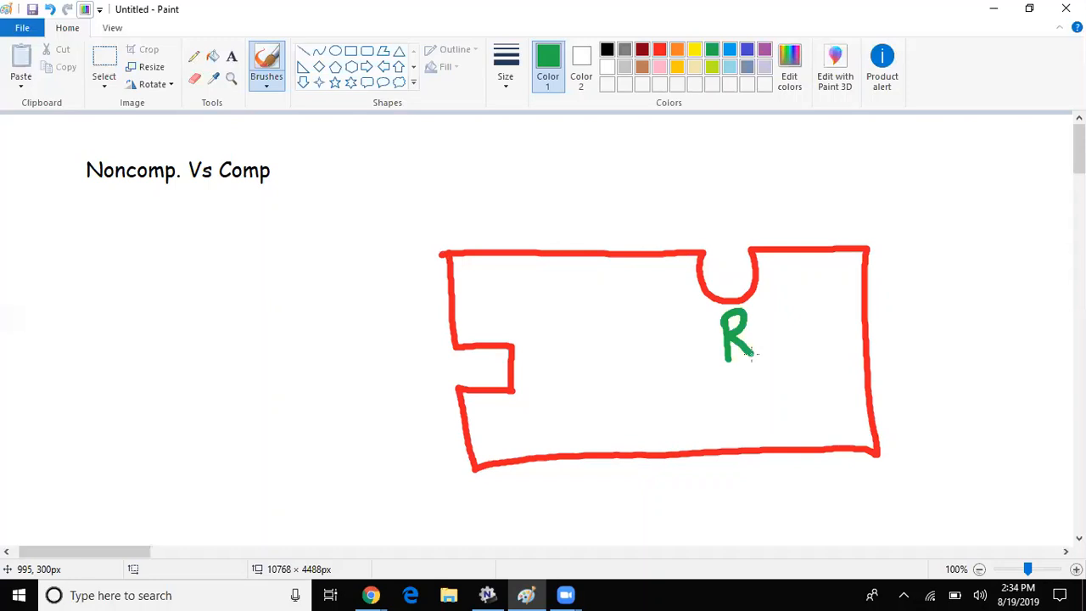
{"action": "mouse_move", "coordinate": [750, 350]}
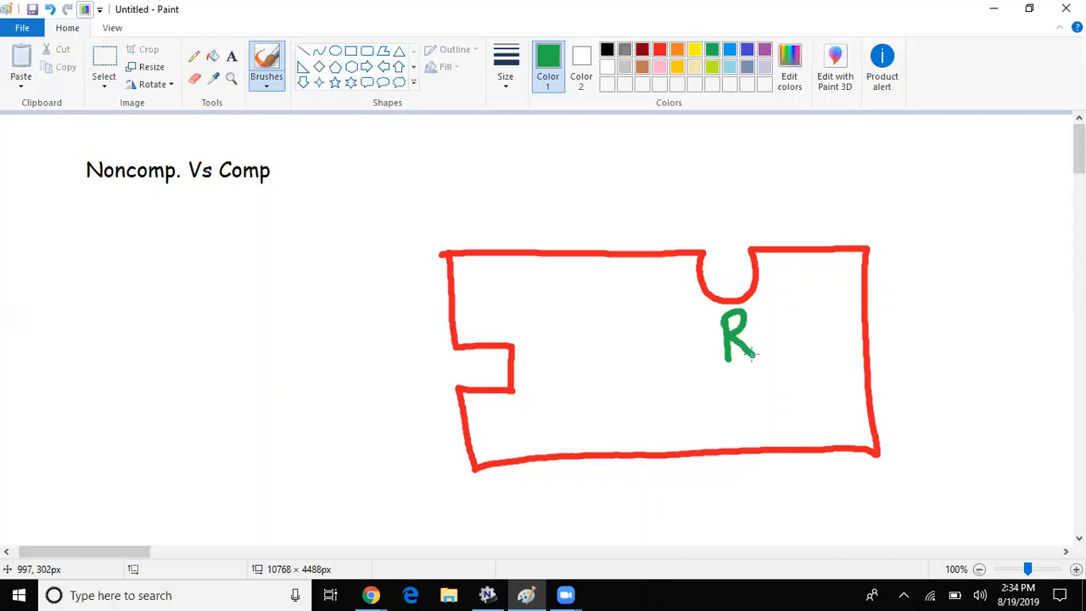
{"action": "left_click_drag", "start_coordinate": [475, 305], "coordinate": [475, 339]}
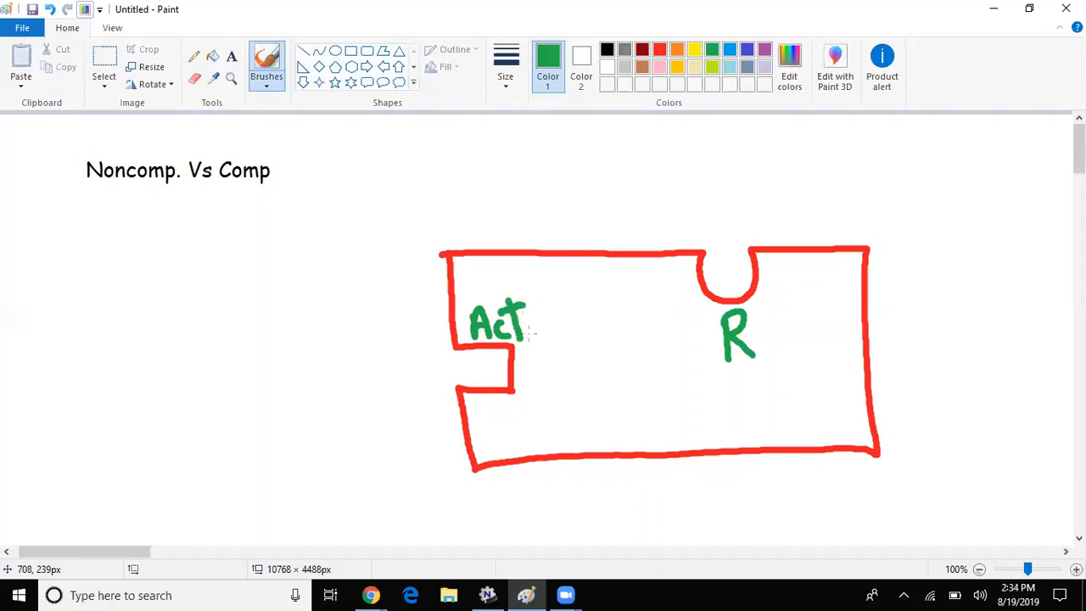
{"action": "mouse_move", "coordinate": [529, 332]}
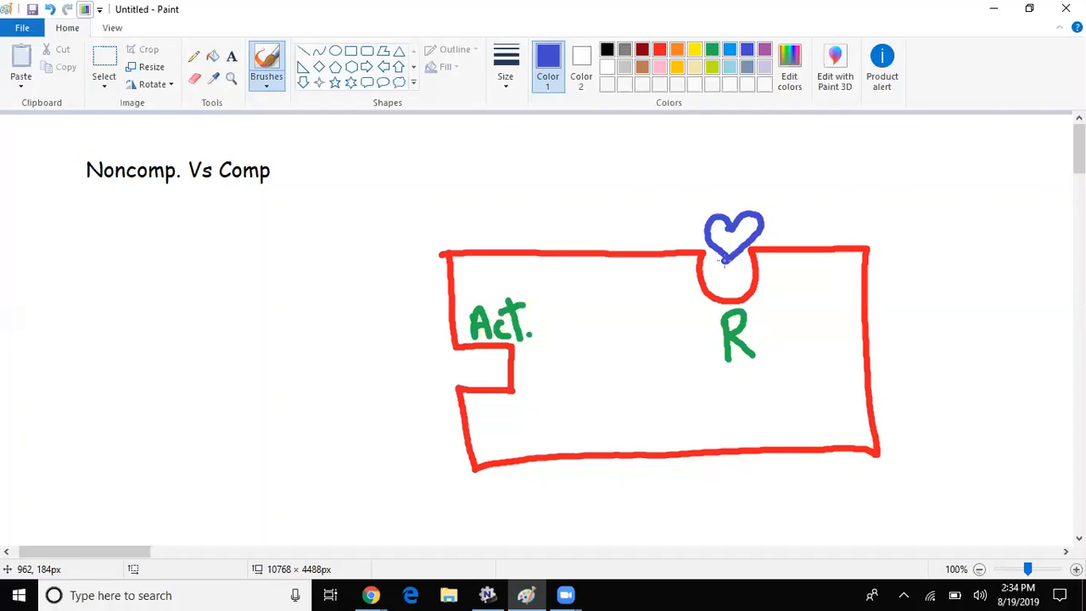
- Draw a blue spiral in the left notch and write purple 'Hb' inside the enzyme
{"action": "left_click_drag", "start_coordinate": [574, 377], "coordinate": [559, 399]}
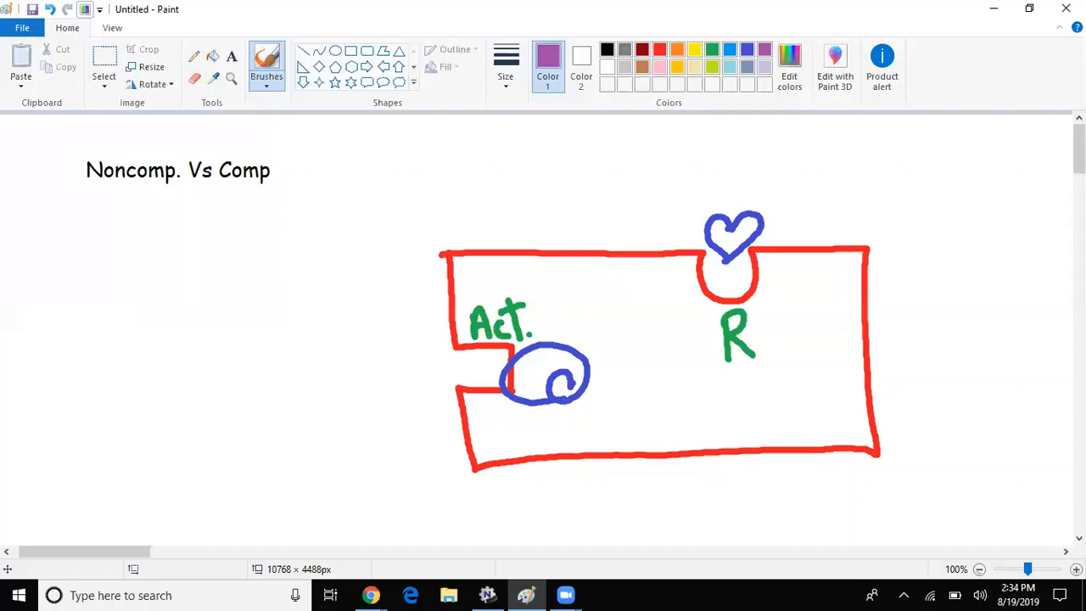
{"action": "left_click_drag", "start_coordinate": [653, 382], "coordinate": [679, 441]}
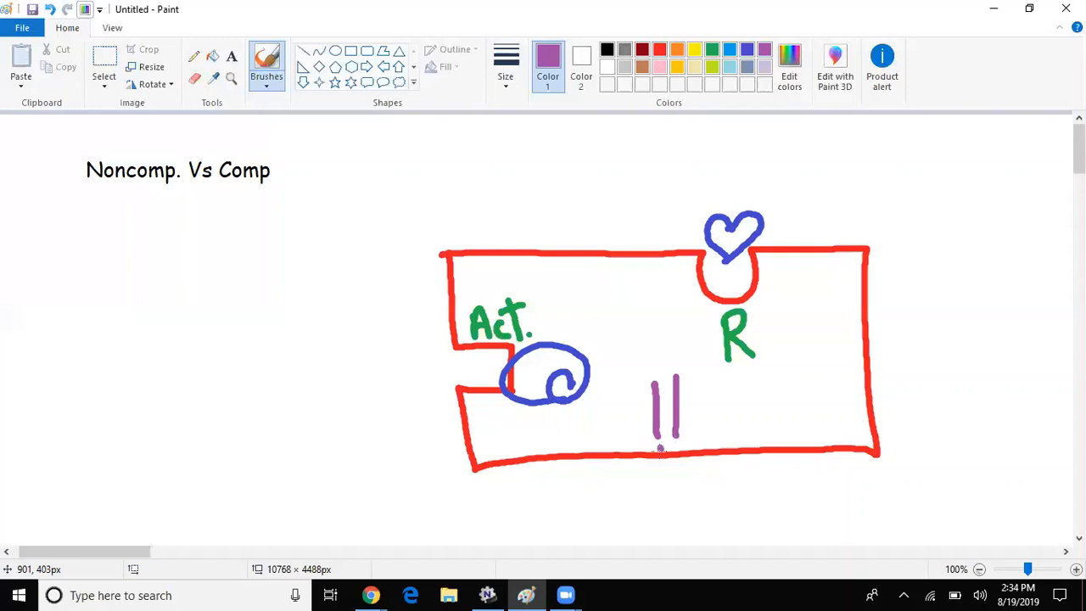
{"action": "left_click_drag", "start_coordinate": [687, 382], "coordinate": [704, 441]}
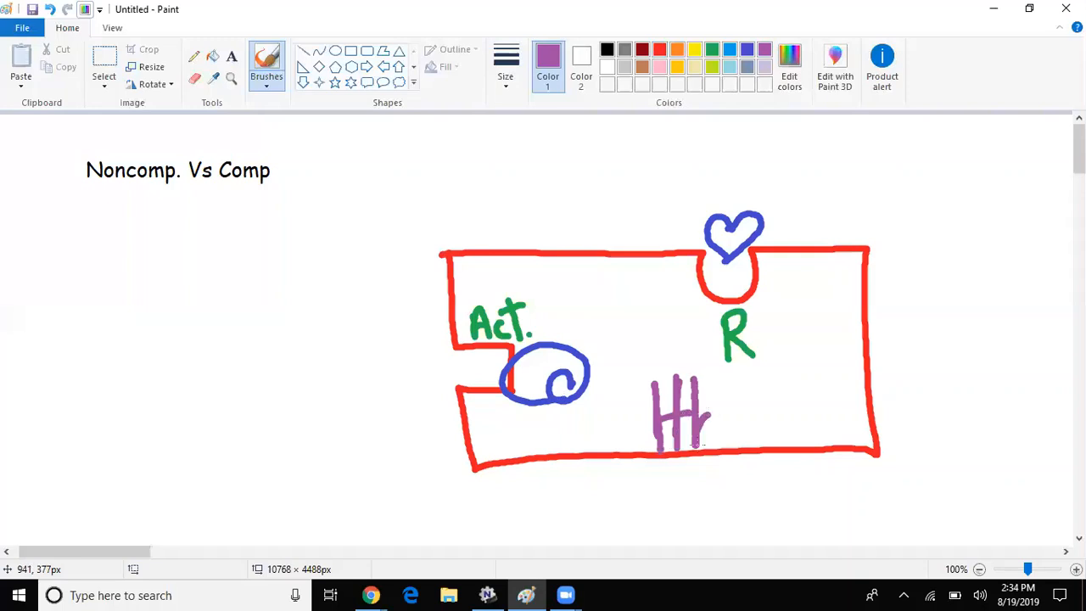
{"action": "left_click_drag", "start_coordinate": [696, 381], "coordinate": [712, 437]}
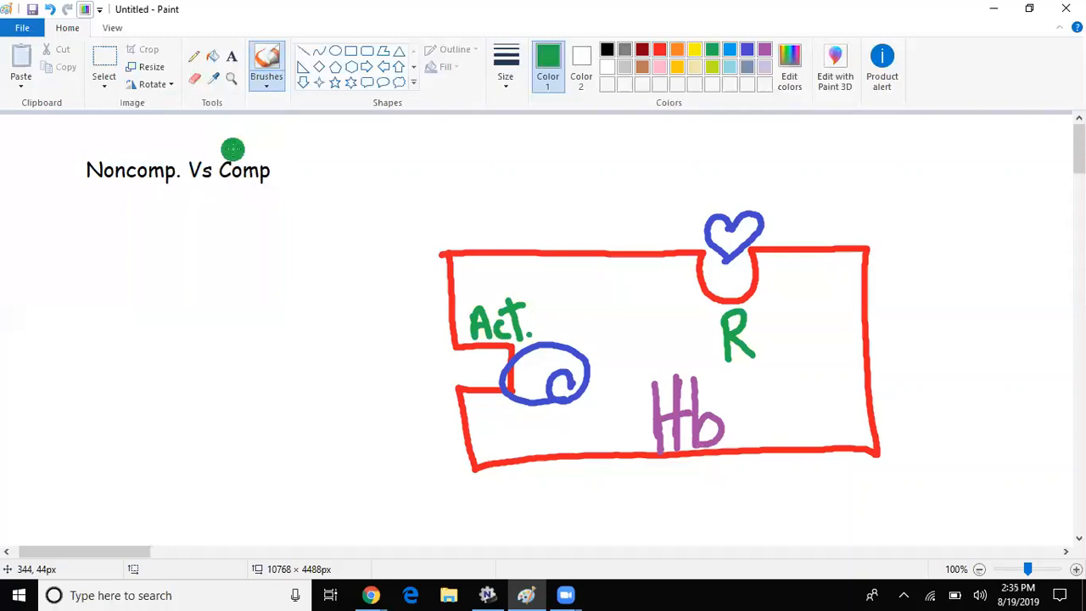
- Brush a black box over the left notch, a black O2 box and a green hatched box at left
{"action": "left_click", "coordinate": [266, 57]}
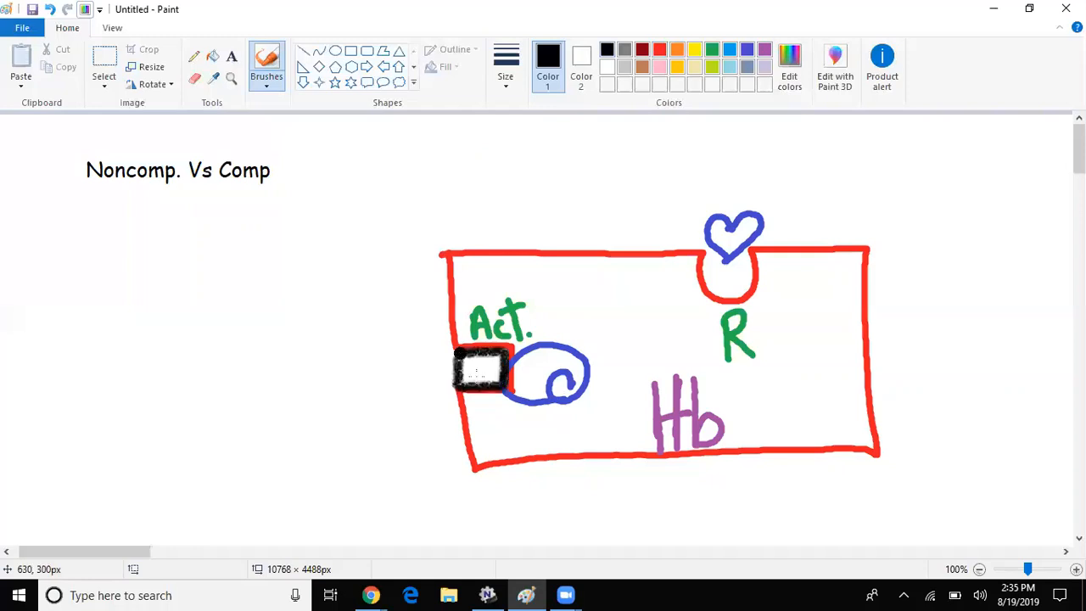
{"action": "left_click_drag", "start_coordinate": [462, 365], "coordinate": [509, 377]}
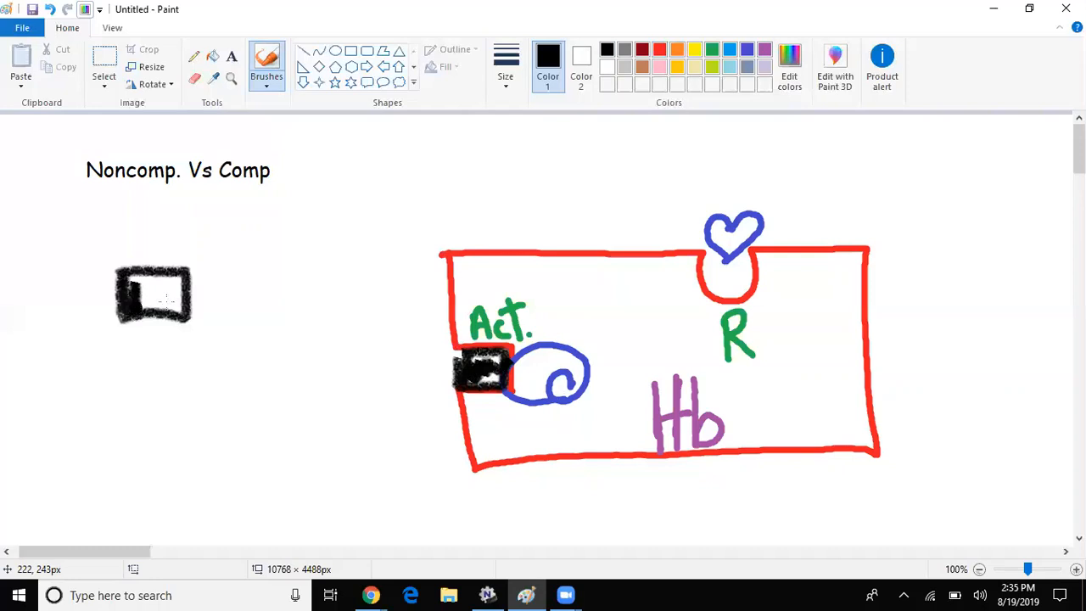
{"action": "left_click_drag", "start_coordinate": [127, 288], "coordinate": [178, 291]}
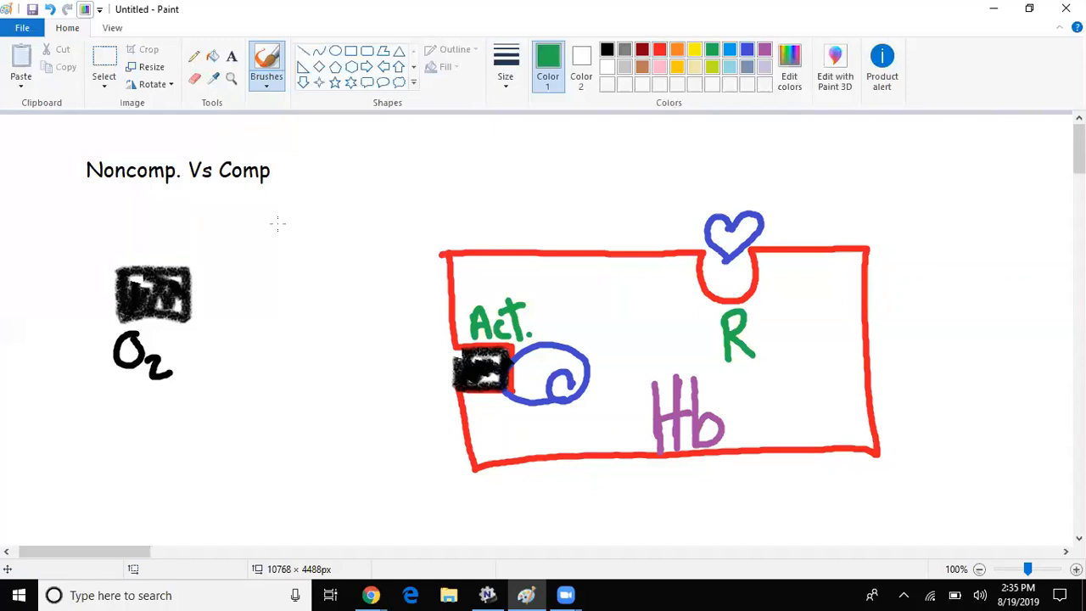
{"action": "left_click_drag", "start_coordinate": [207, 229], "coordinate": [292, 271]}
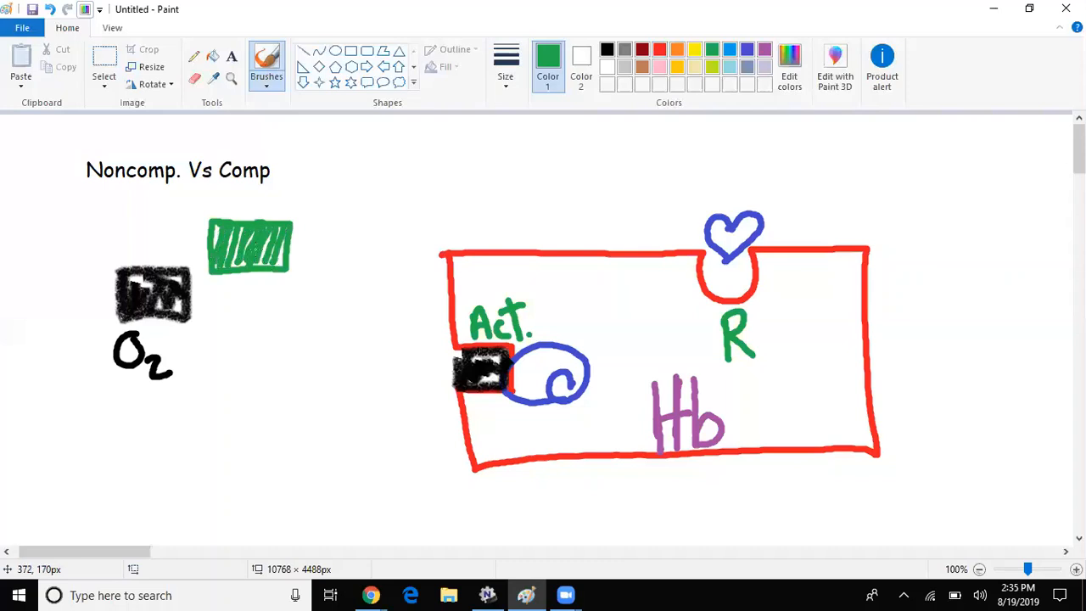
- Label the green box 'CO' and write 'Aff =' in green below the enzyme
{"action": "left_click_drag", "start_coordinate": [246, 195], "coordinate": [263, 193]}
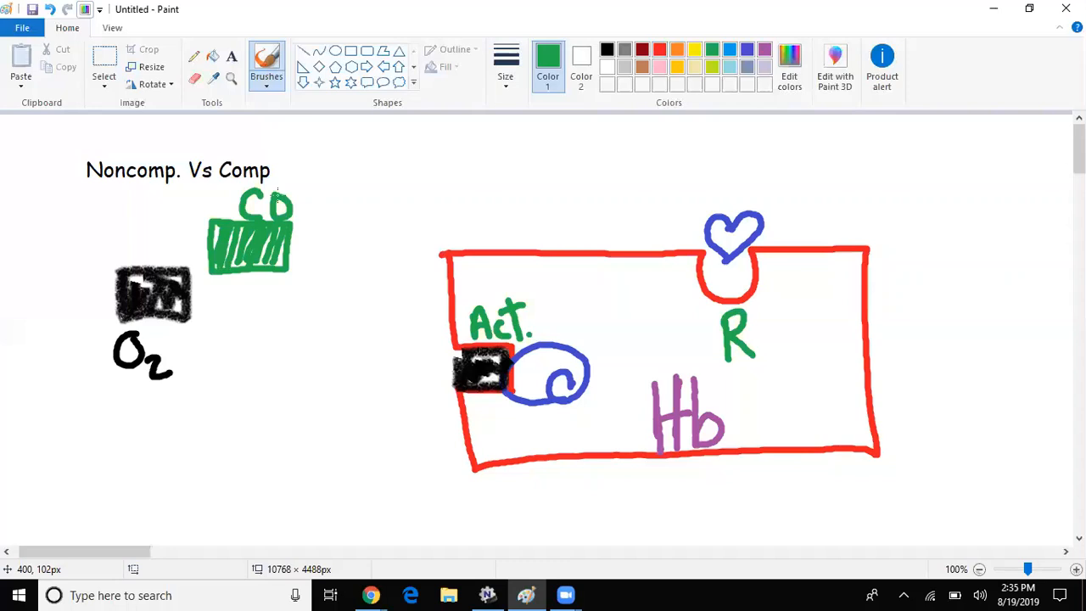
{"action": "scroll", "scroll_direction": "down", "scroll_amount": 3}
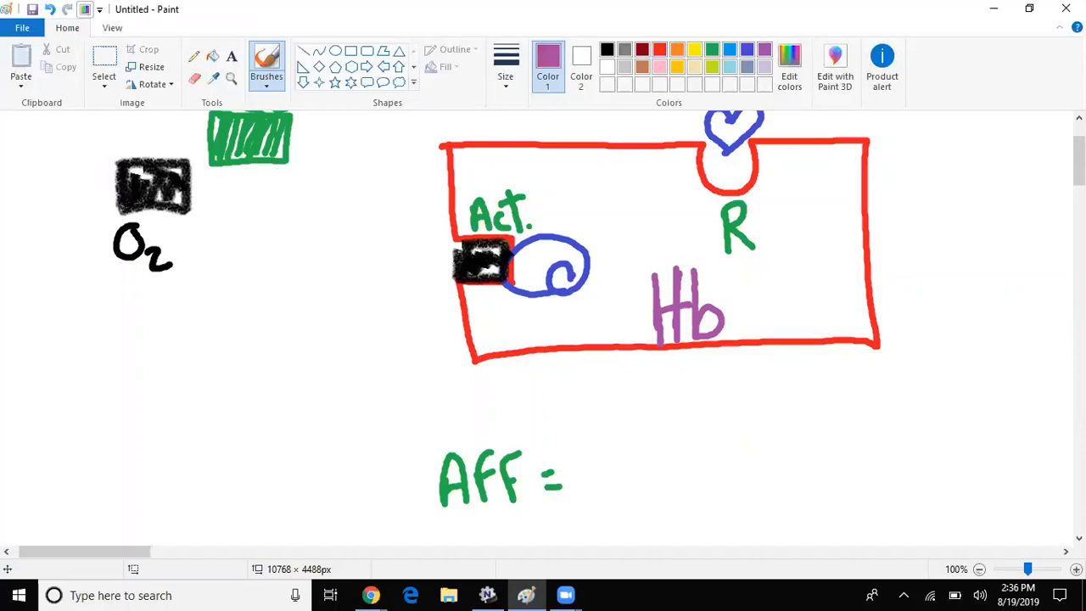
- Draw a purple heart after 'Aff =' and a purple arrow from CO to the left notch
{"action": "left_click_drag", "start_coordinate": [577, 458], "coordinate": [642, 500]}
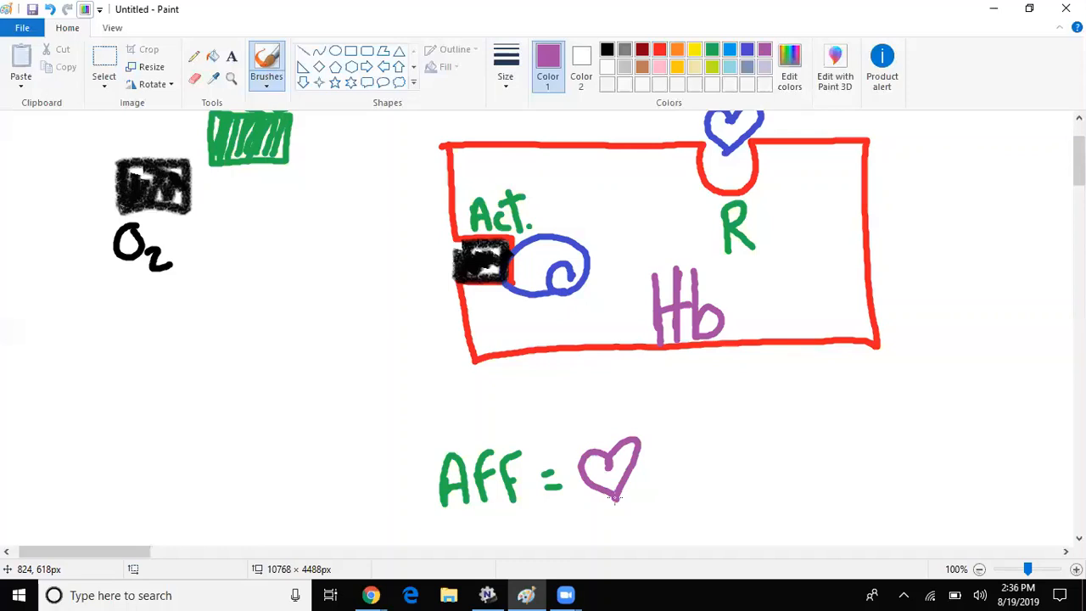
{"action": "mouse_move", "coordinate": [1014, 445]}
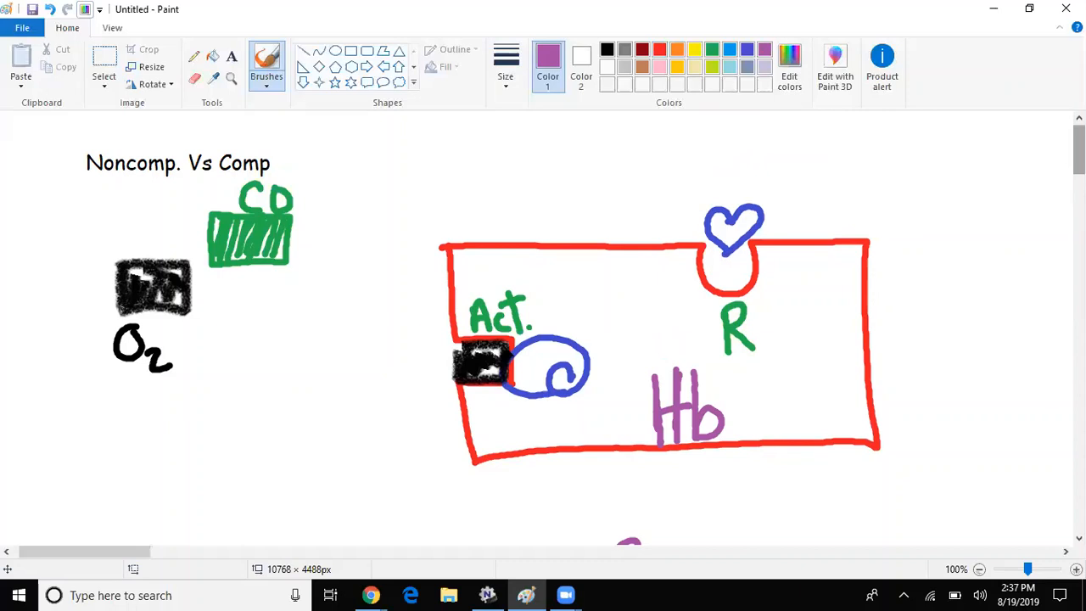
{"action": "left_click", "coordinate": [309, 248]}
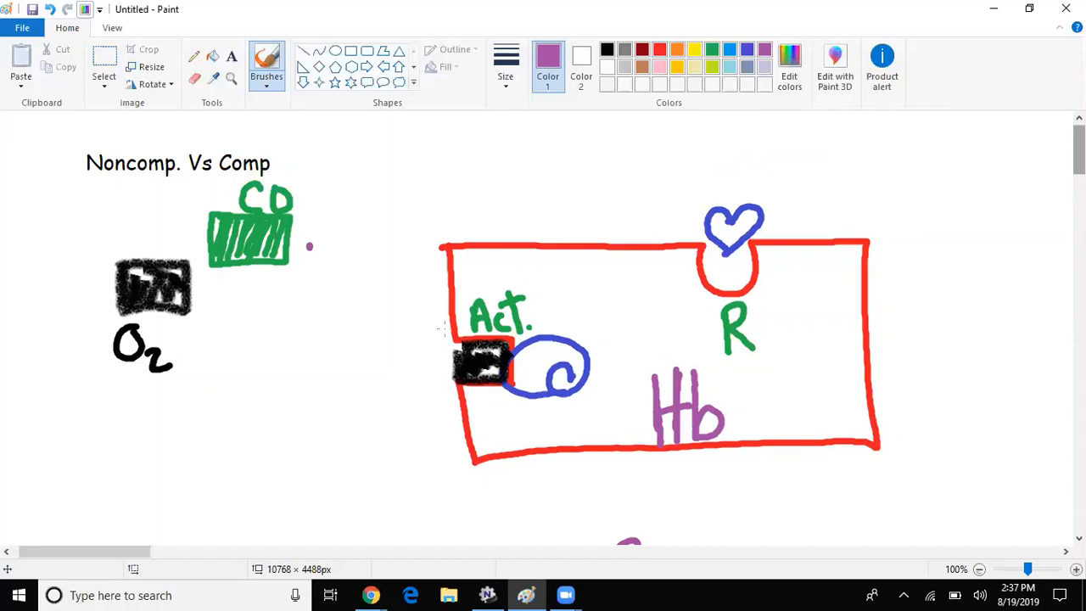
{"action": "left_click_drag", "start_coordinate": [309, 251], "coordinate": [441, 331]}
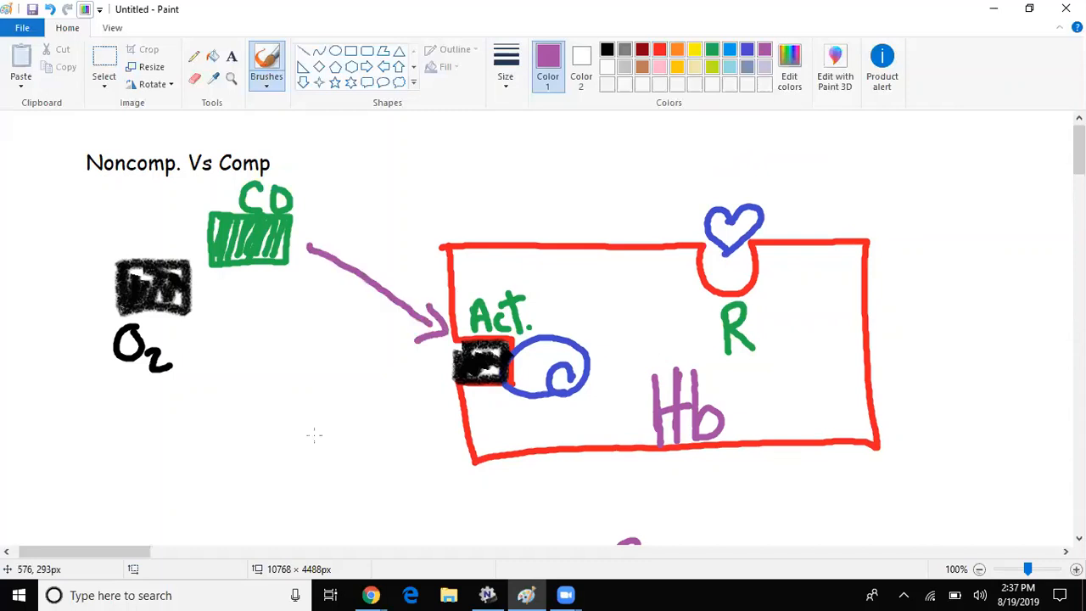
- Draw a black arrow from the active site to a hatched black block where O2 lands
{"action": "left_click_drag", "start_coordinate": [437, 387], "coordinate": [291, 445]}
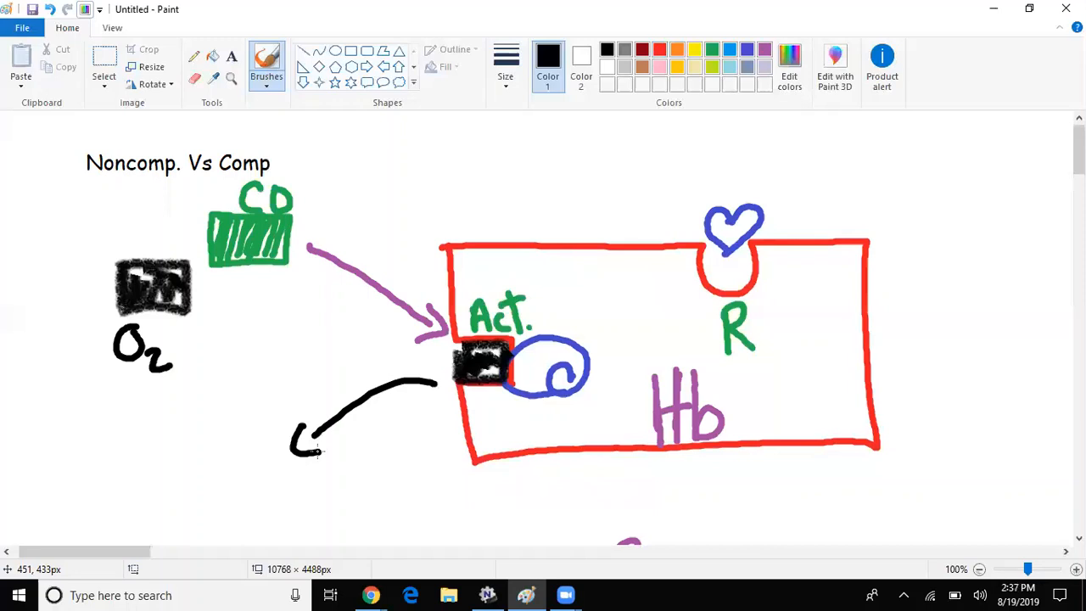
{"action": "left_click_drag", "start_coordinate": [132, 462], "coordinate": [219, 509]}
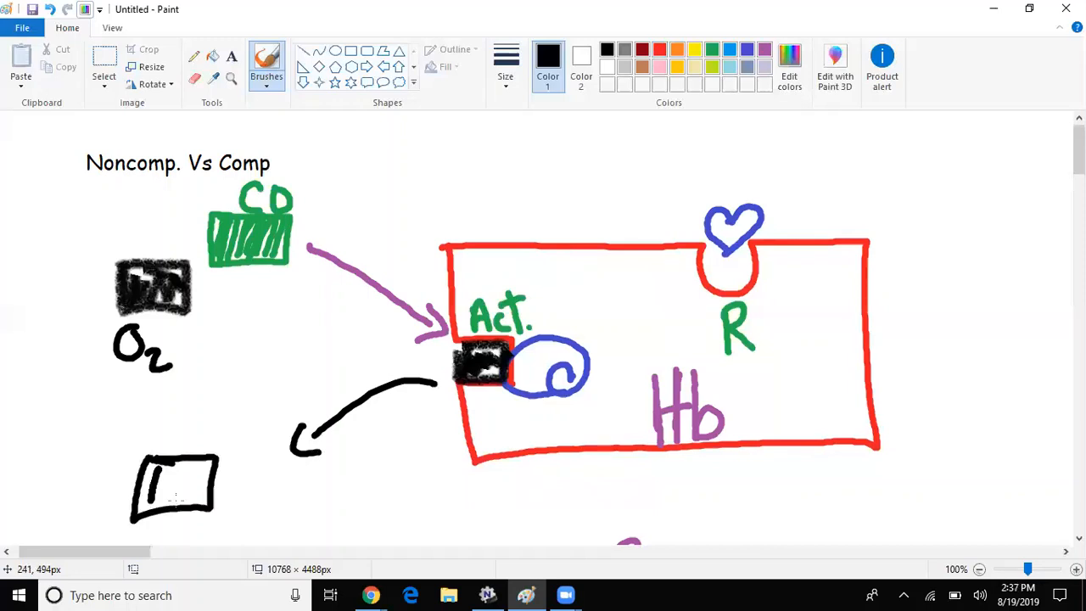
{"action": "left_click_drag", "start_coordinate": [153, 472], "coordinate": [195, 501]}
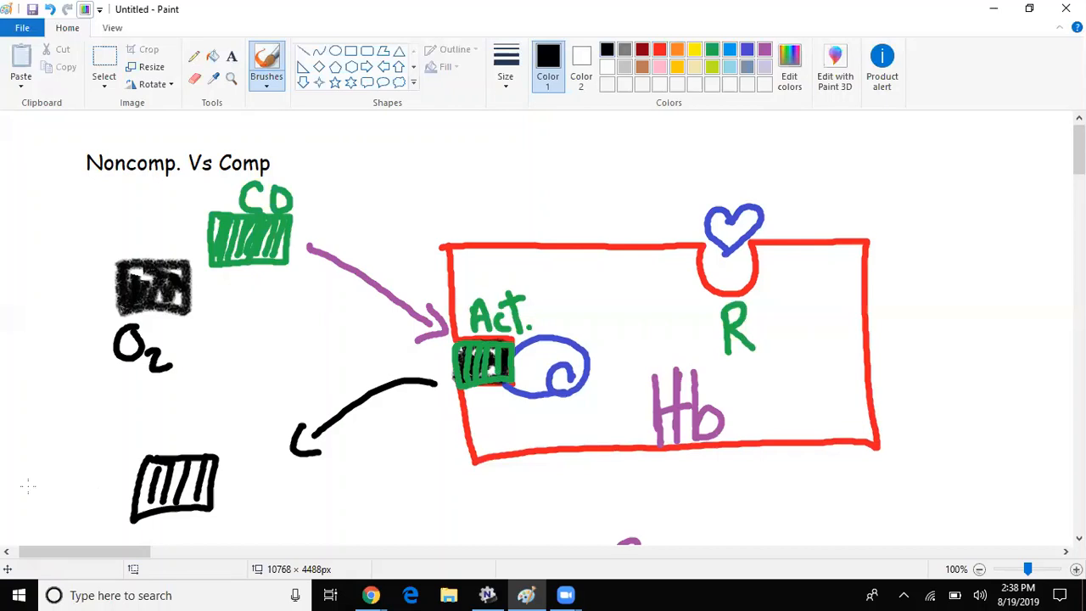
- Add more hatched black O2 blocks at lower left and a green arrow carrying CO out
{"action": "left_click_drag", "start_coordinate": [34, 475], "coordinate": [93, 525]}
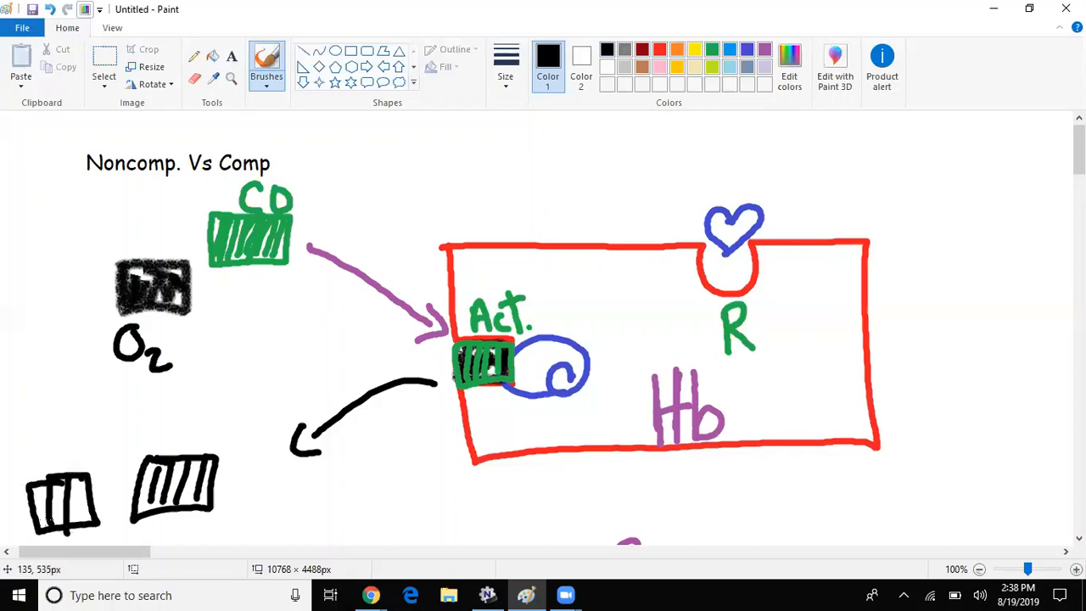
{"action": "left_click_drag", "start_coordinate": [263, 482], "coordinate": [343, 524]}
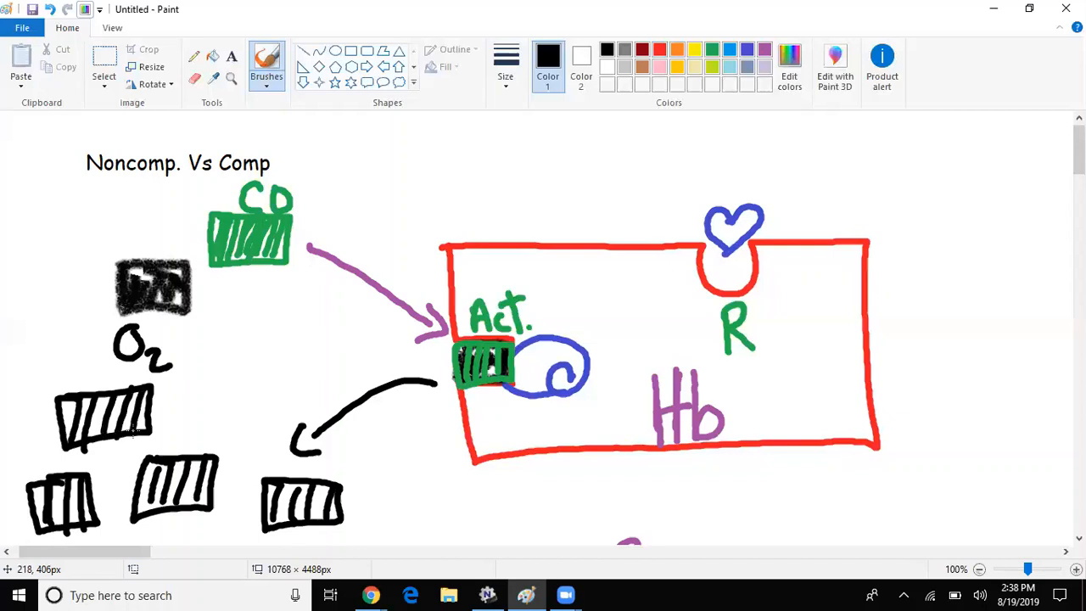
{"action": "mouse_move", "coordinate": [252, 393]}
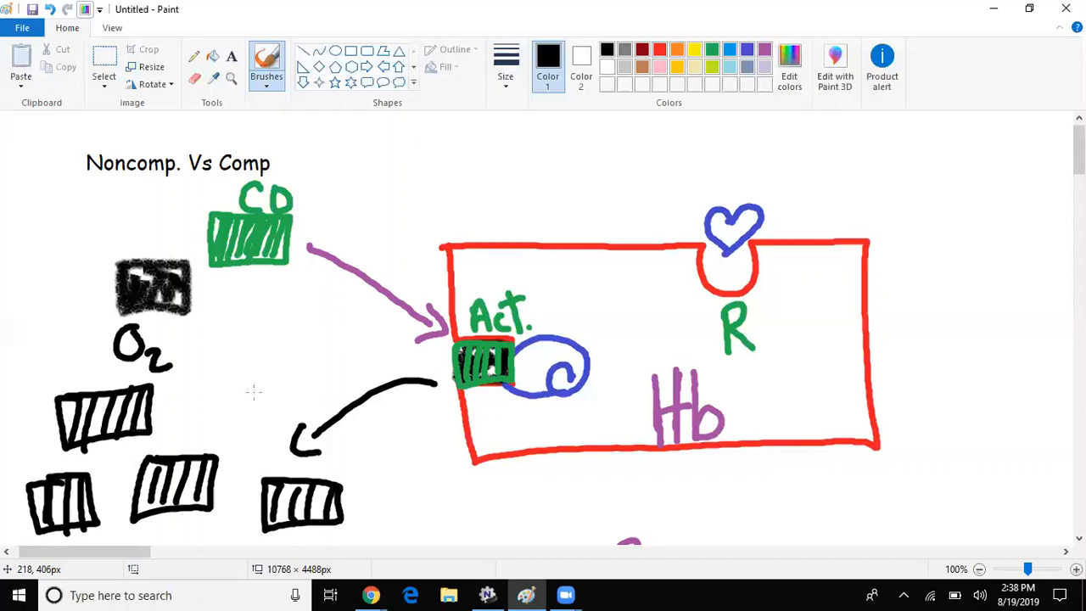
{"action": "left_click_drag", "start_coordinate": [173, 393], "coordinate": [258, 432]}
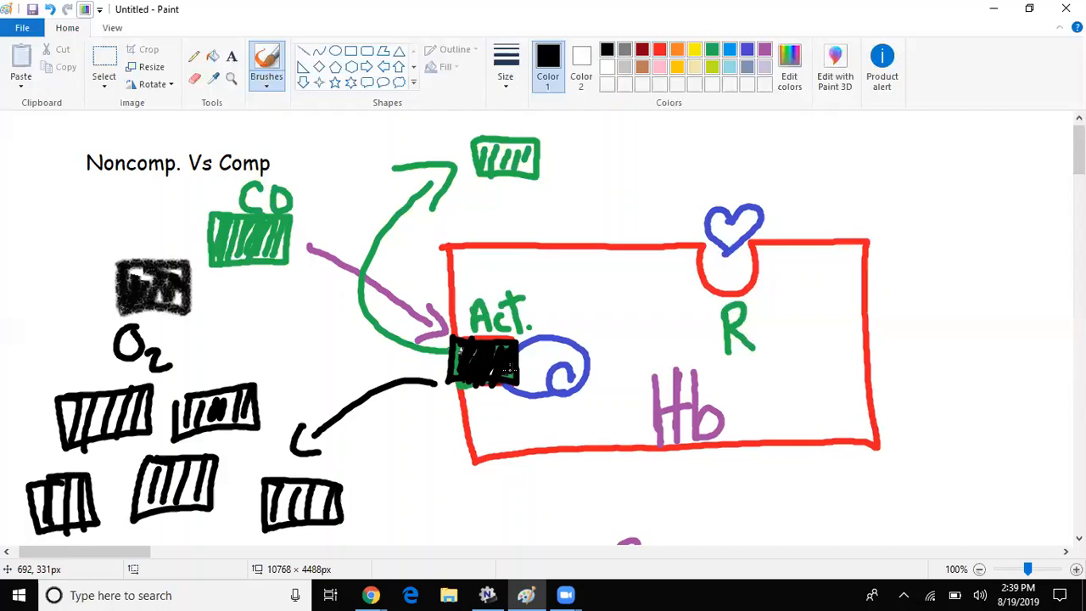
- Handwrite the dark red heading 'Kompetative' below the affinity note
{"action": "scroll", "scroll_direction": "down", "scroll_amount": 3}
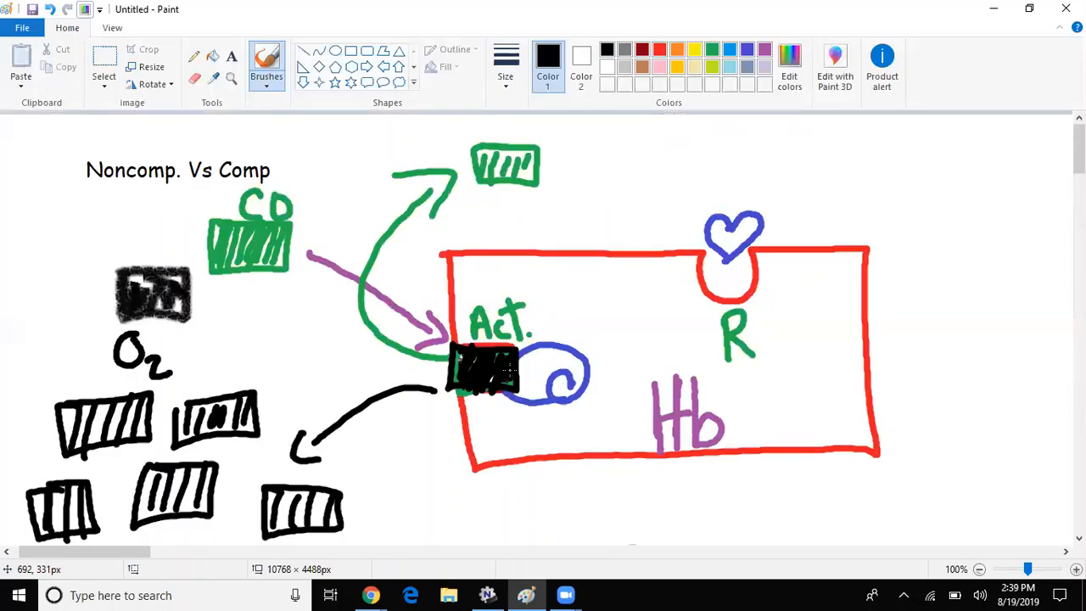
{"action": "scroll", "scroll_direction": "down", "scroll_amount": 3}
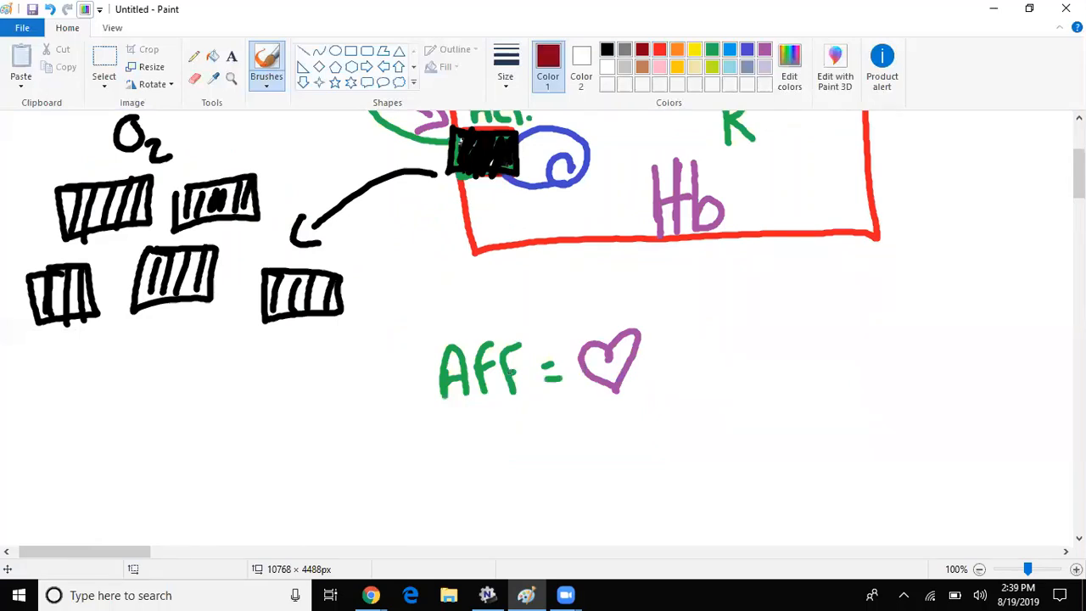
{"action": "left_click_drag", "start_coordinate": [153, 433], "coordinate": [207, 505]}
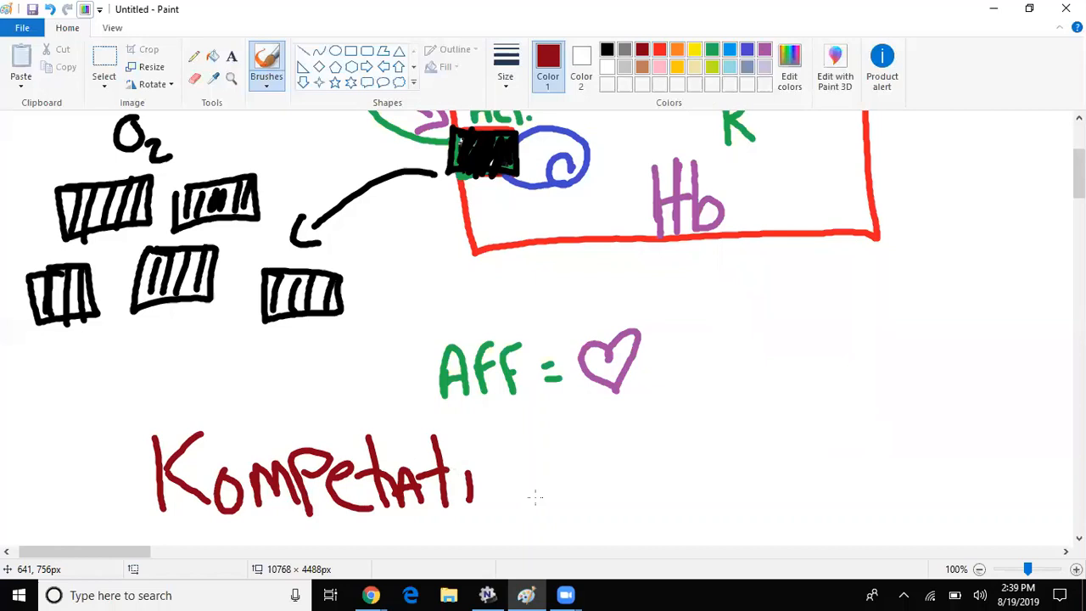
{"action": "left_click_drag", "start_coordinate": [475, 475], "coordinate": [534, 483]}
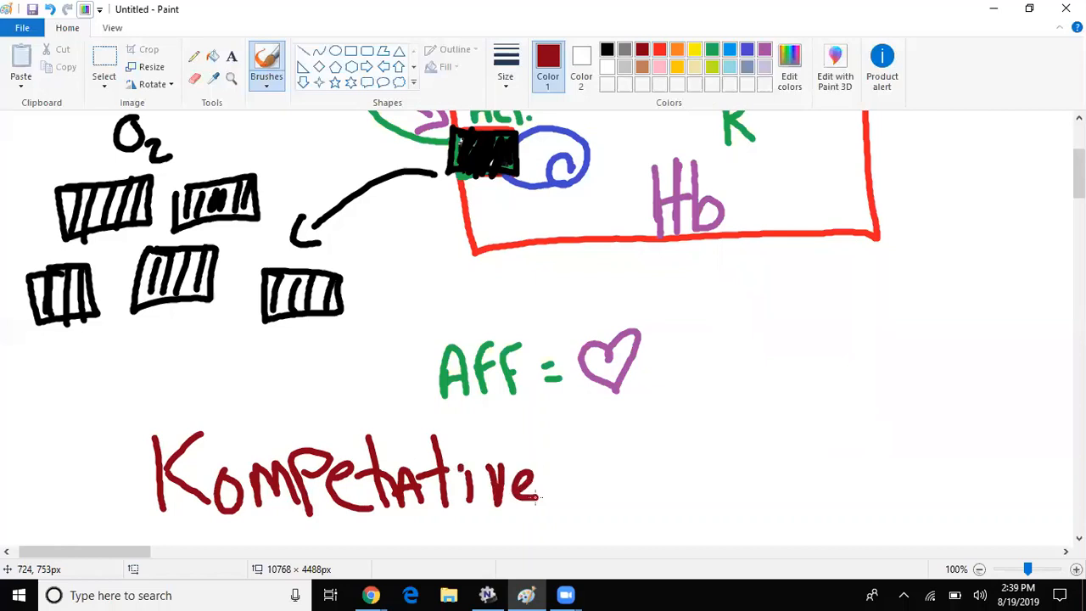
- Handwrite 'Koncen.' beside it and 'Km' beneath the headings
{"action": "left_click_drag", "start_coordinate": [699, 438], "coordinate": [699, 501]}
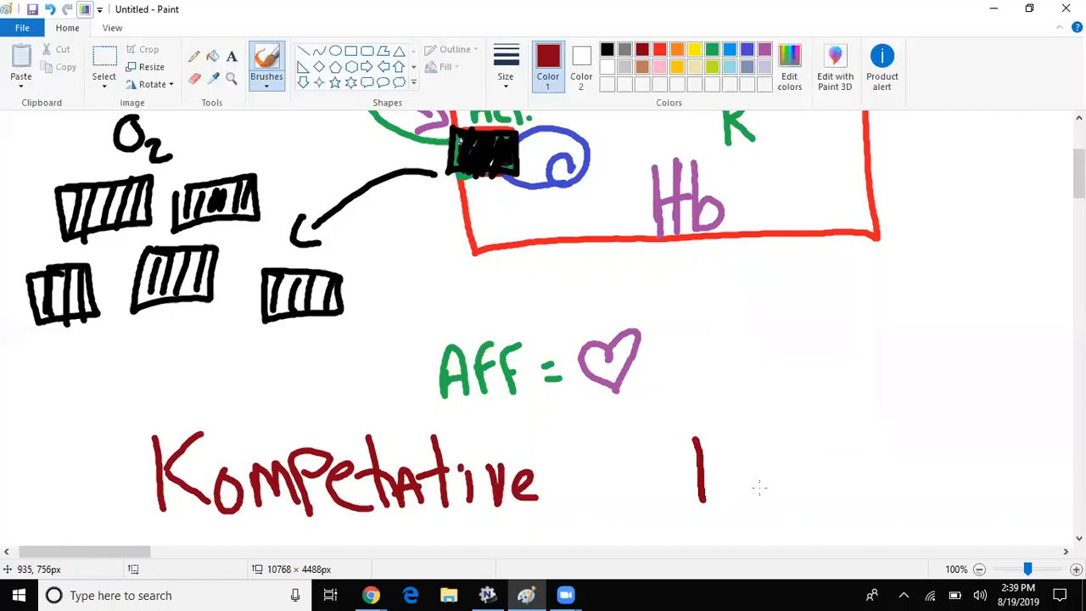
{"action": "left_click_drag", "start_coordinate": [695, 441], "coordinate": [831, 509]}
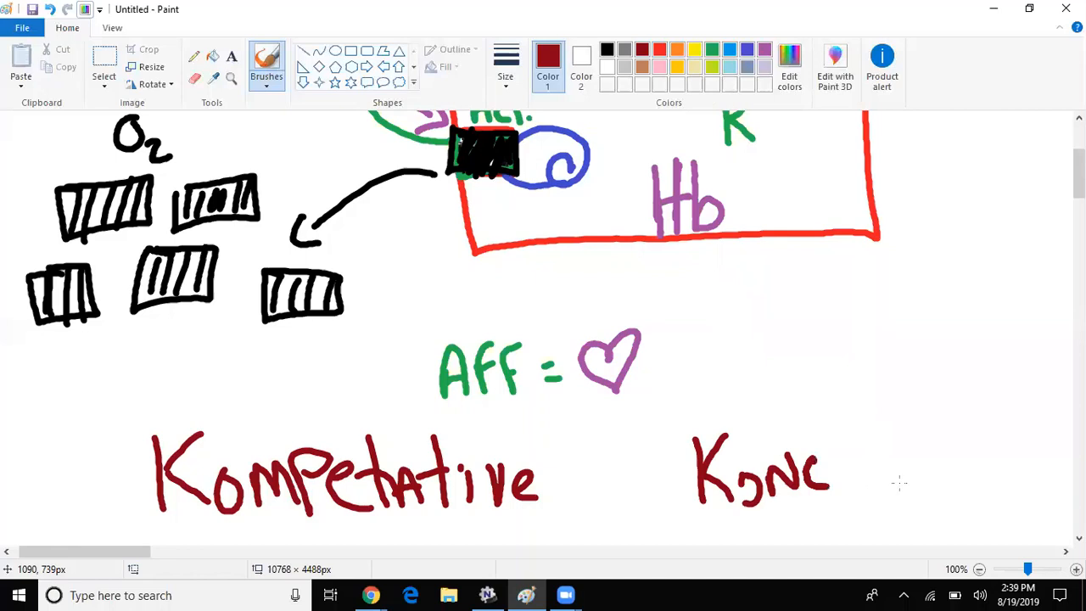
{"action": "left_click_drag", "start_coordinate": [823, 475], "coordinate": [924, 488]}
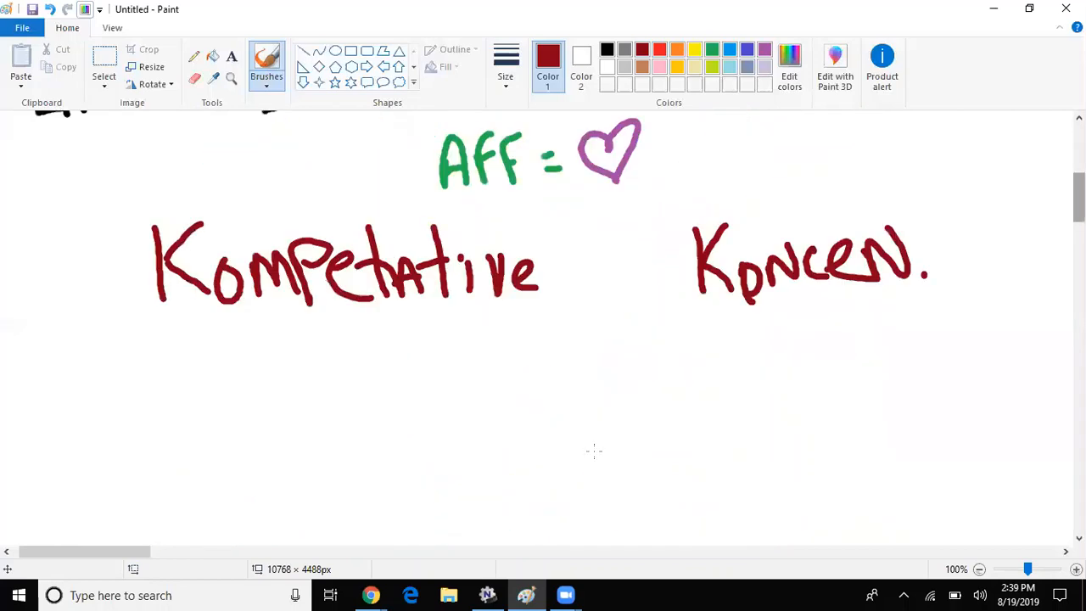
{"action": "left_click_drag", "start_coordinate": [594, 382], "coordinate": [631, 455]}
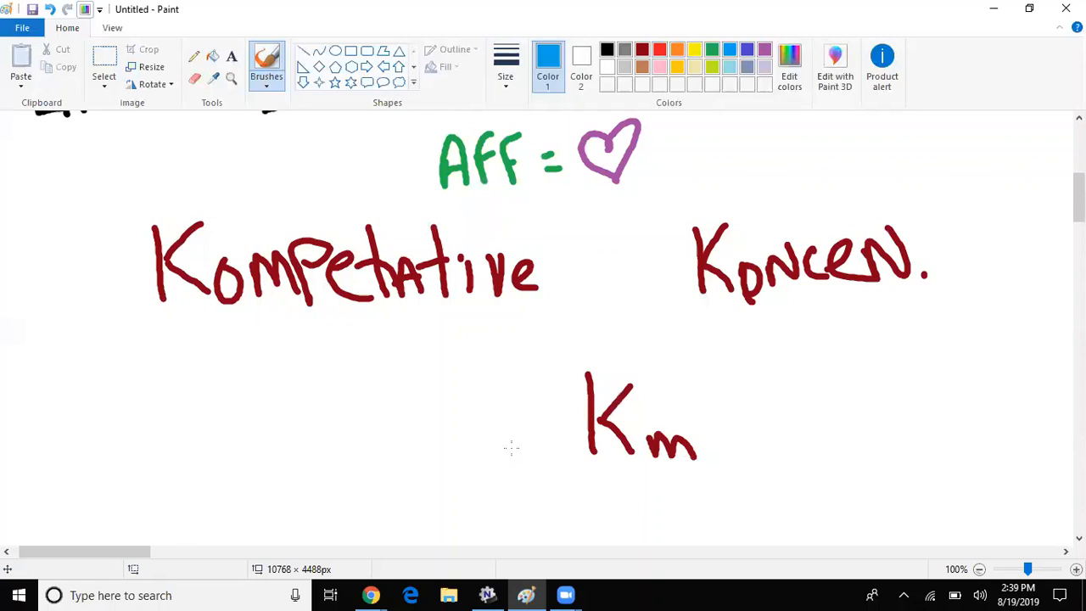
- Draw a blue up arrow before Km, then in green write '1/α' and 'AFF' with a down arrow
{"action": "left_click_drag", "start_coordinate": [509, 449], "coordinate": [509, 356]}
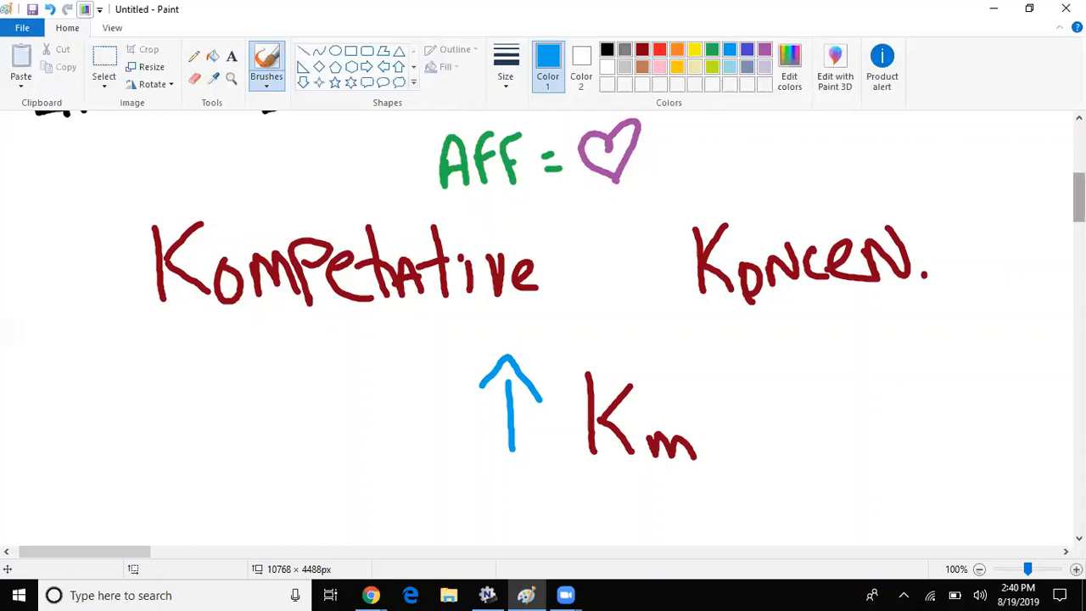
{"action": "left_click", "coordinate": [709, 49]}
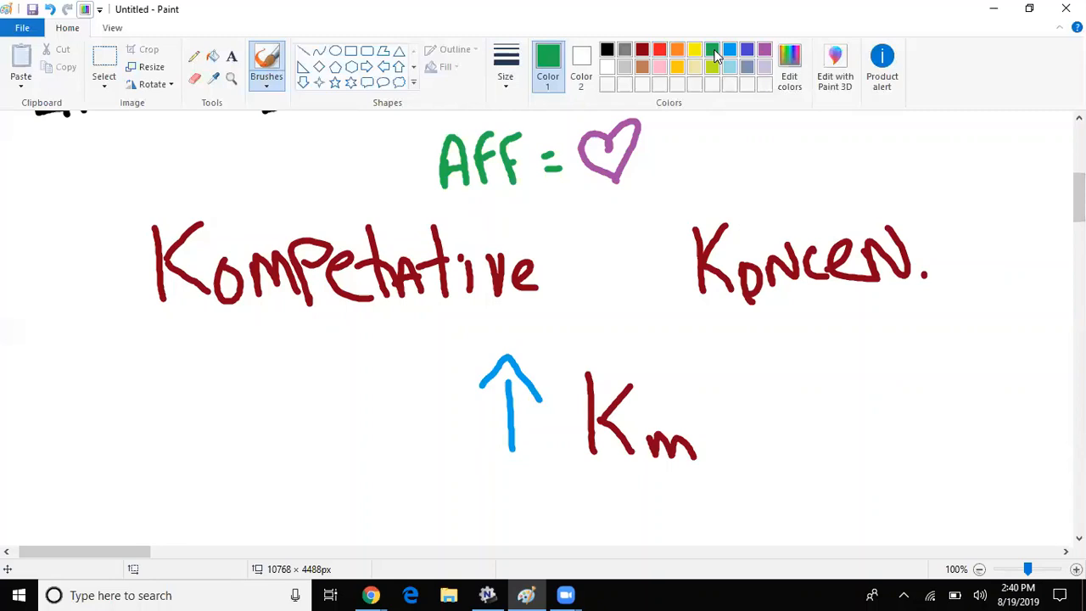
{"action": "left_click_drag", "start_coordinate": [747, 415], "coordinate": [823, 403]}
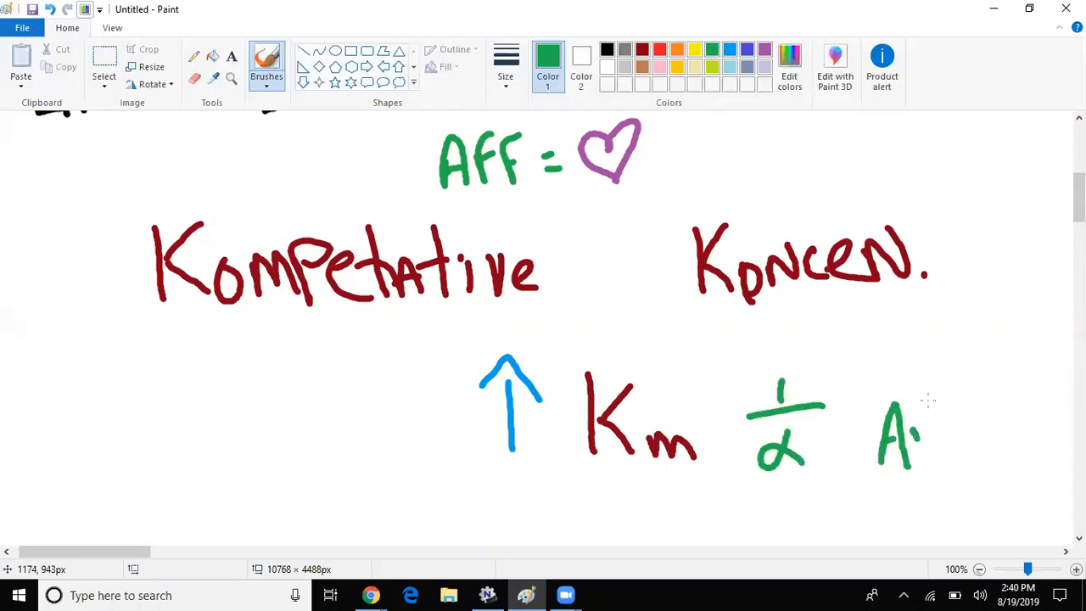
{"action": "left_click_drag", "start_coordinate": [882, 407], "coordinate": [949, 458]}
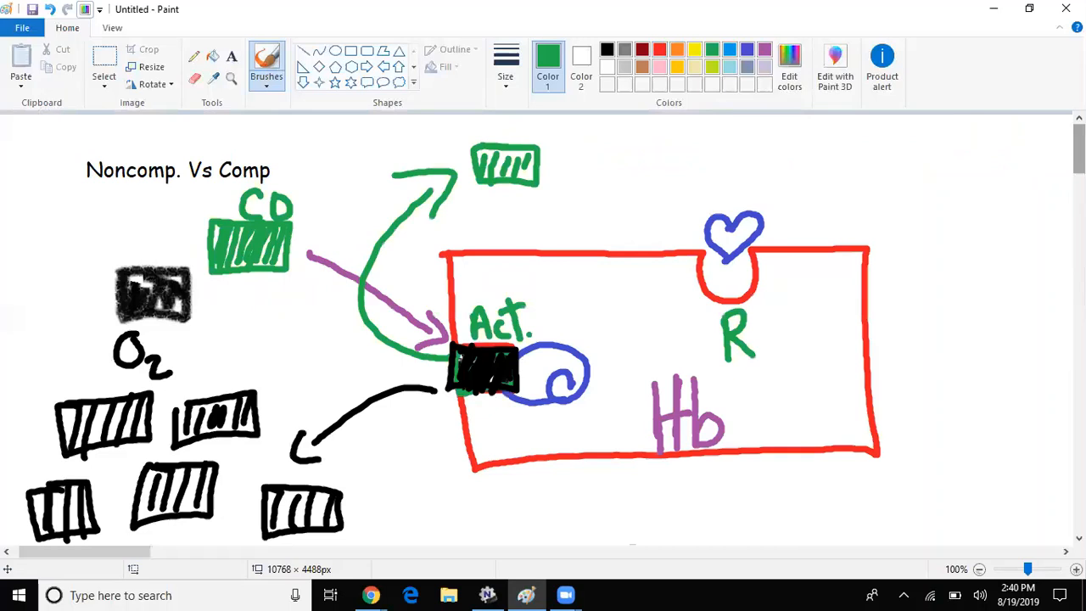
{"action": "scroll", "scroll_direction": "down", "scroll_amount": 3}
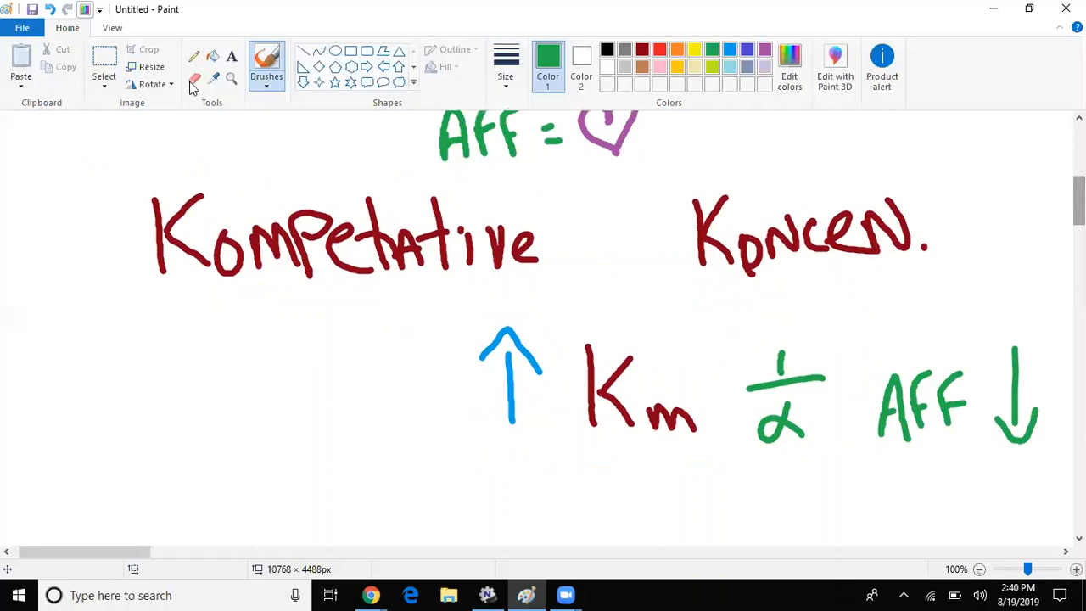
- Scroll past the finished notes to blank canvas and choose red as the ink colour
{"action": "left_click", "coordinate": [196, 76]}
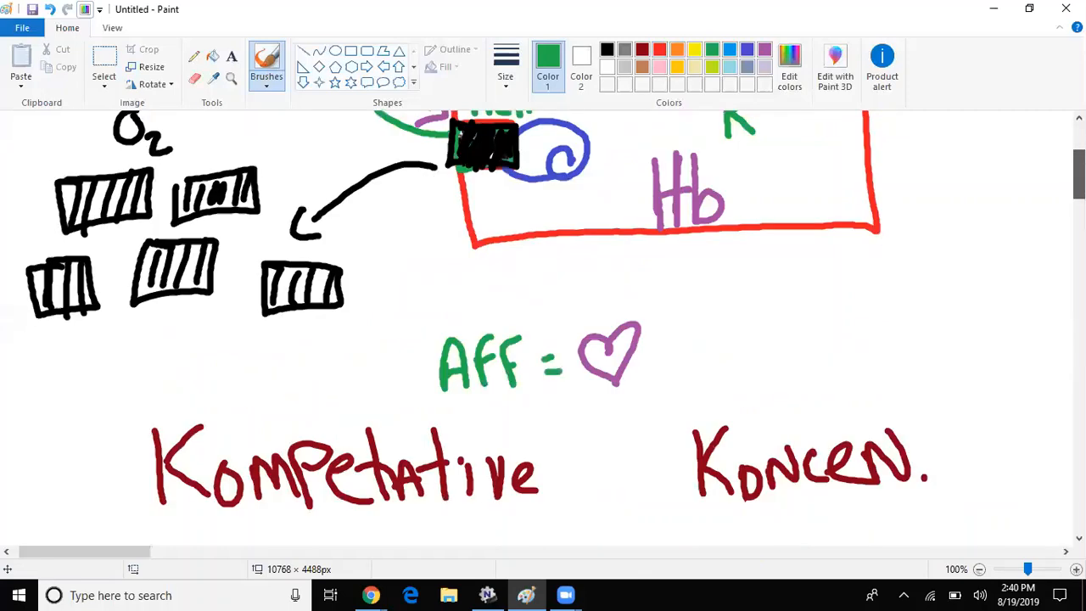
{"action": "scroll", "scroll_direction": "down", "scroll_amount": 3}
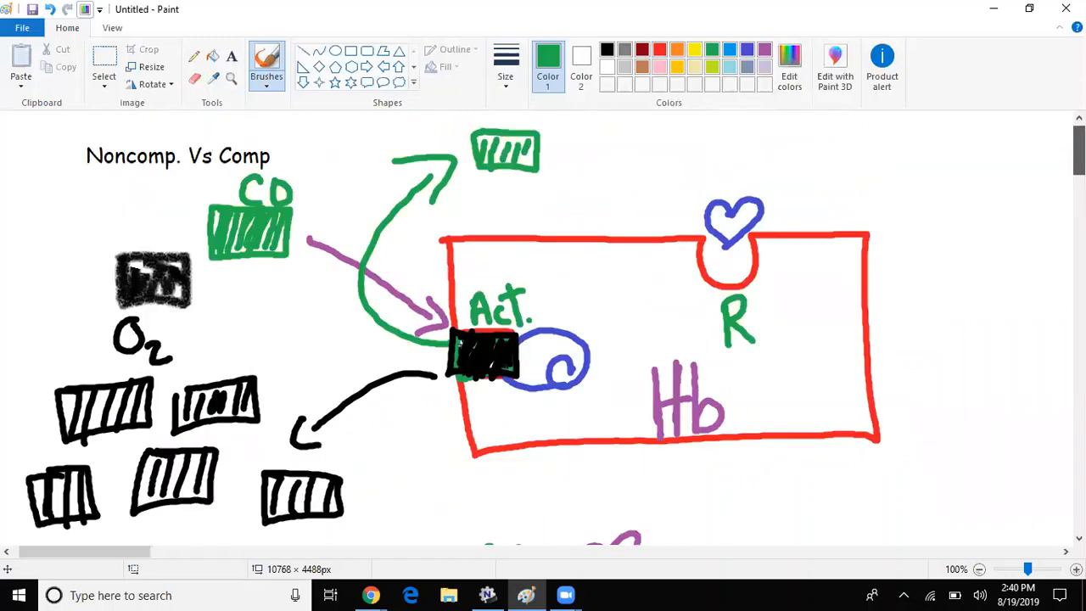
{"action": "scroll", "scroll_direction": "down", "scroll_amount": 3}
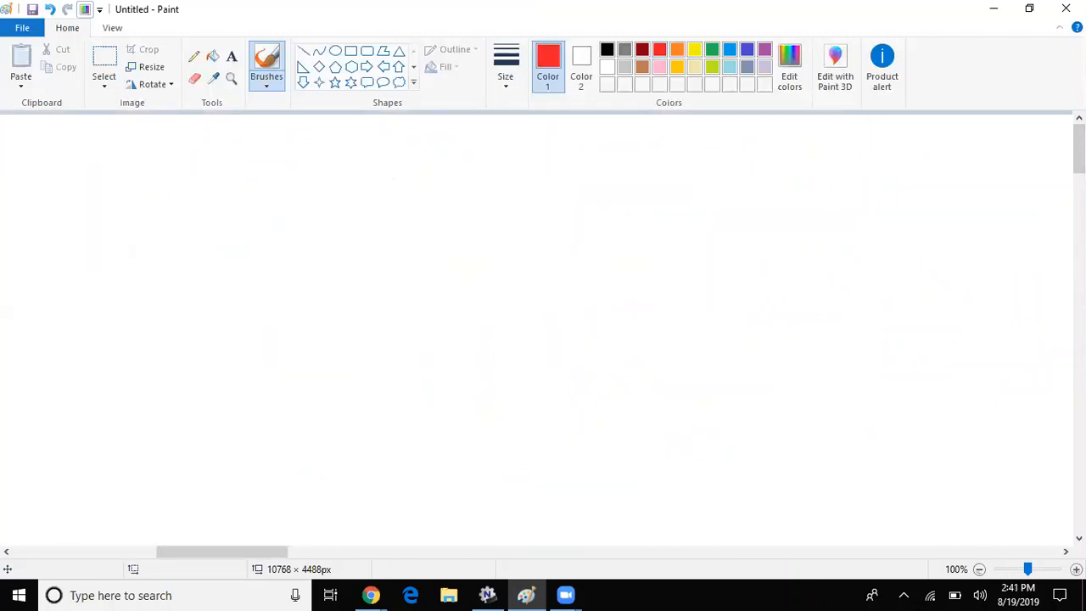
- Outline a new red enzyme and fill its active pocket with a hatched black block
{"action": "left_click_drag", "start_coordinate": [333, 229], "coordinate": [548, 222]}
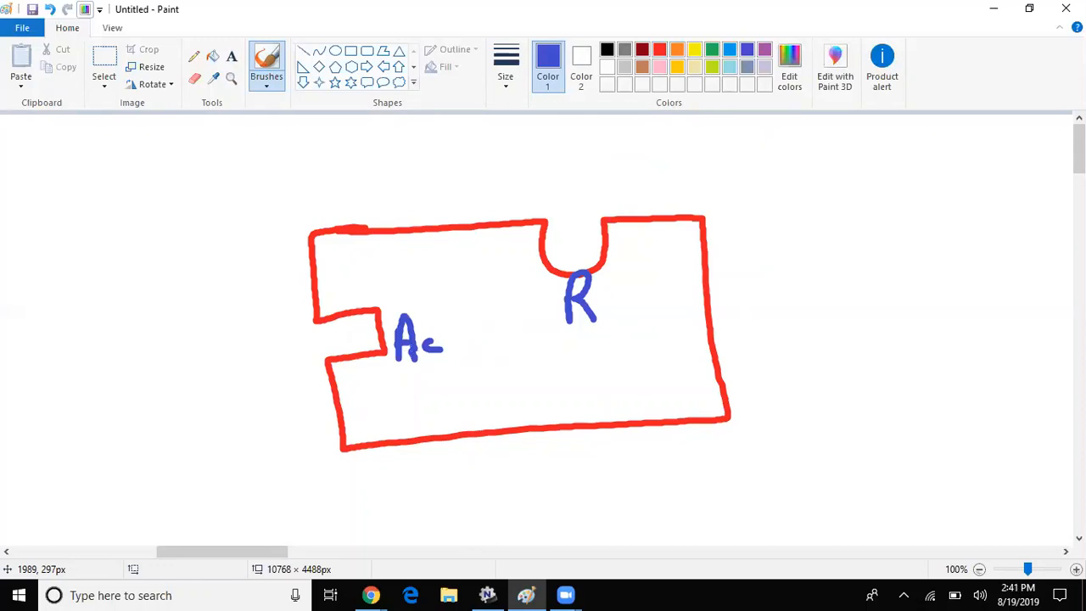
{"action": "left_click", "coordinate": [606, 48]}
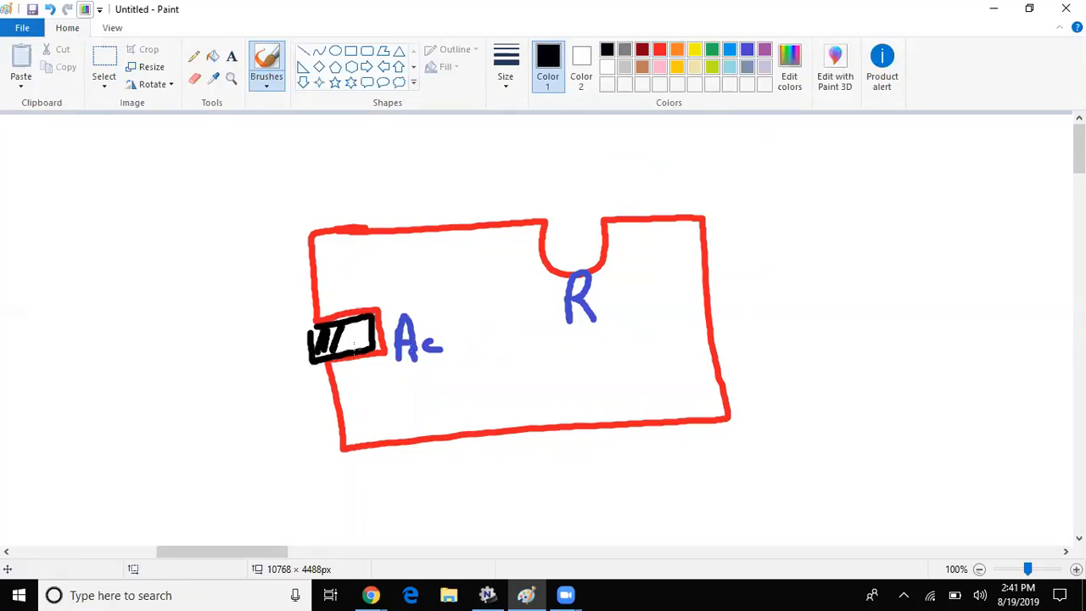
{"action": "left_click_drag", "start_coordinate": [348, 343], "coordinate": [360, 342]}
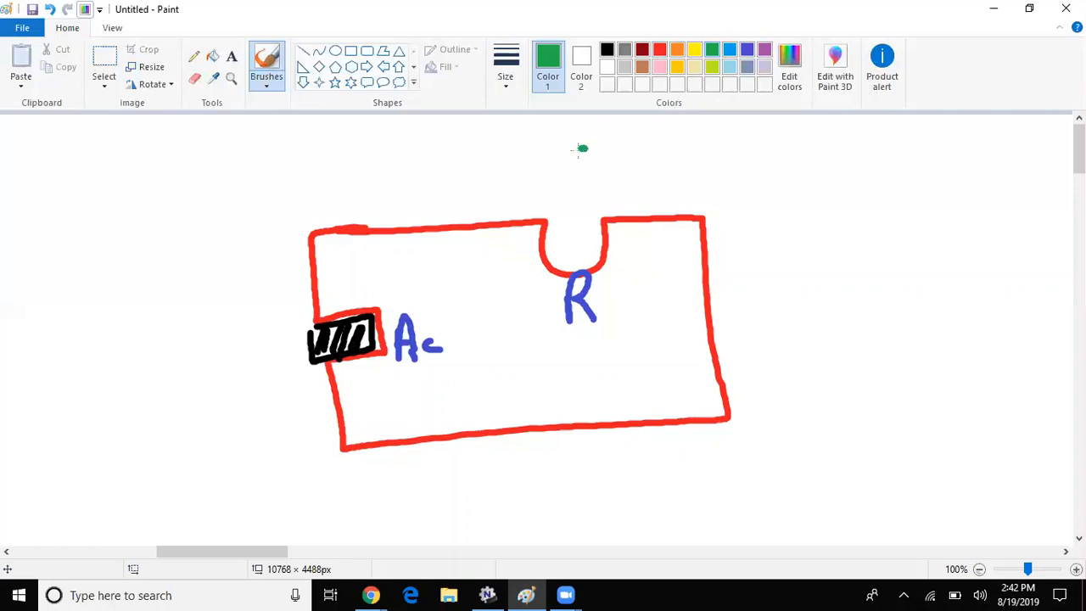
- Draw a hatched green molecule with an arrow binding into the R notch
{"action": "left_click_drag", "start_coordinate": [580, 152], "coordinate": [580, 212]}
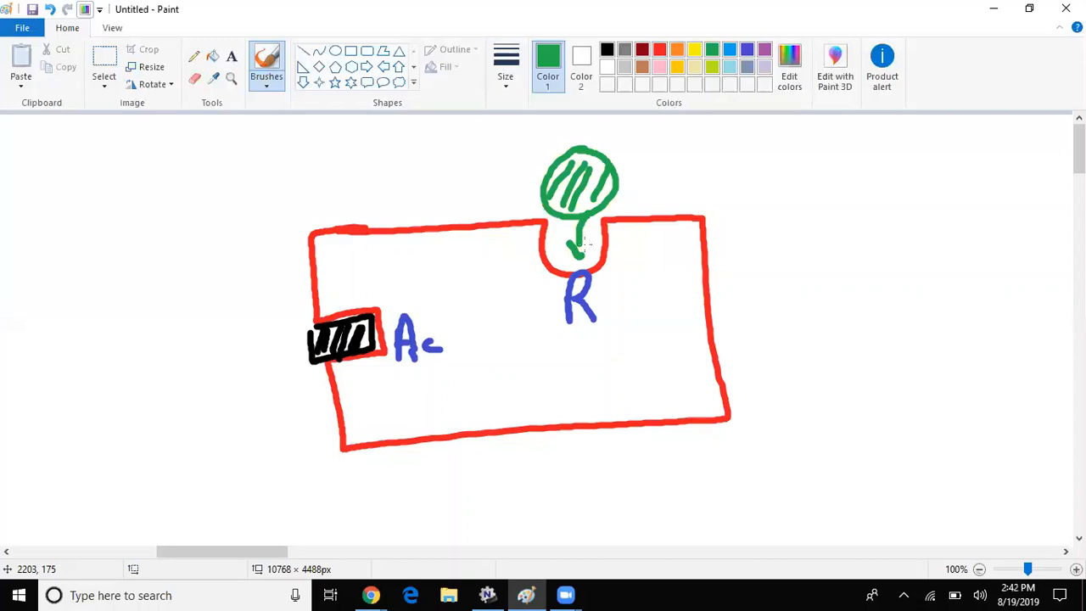
{"action": "mouse_move", "coordinate": [580, 244]}
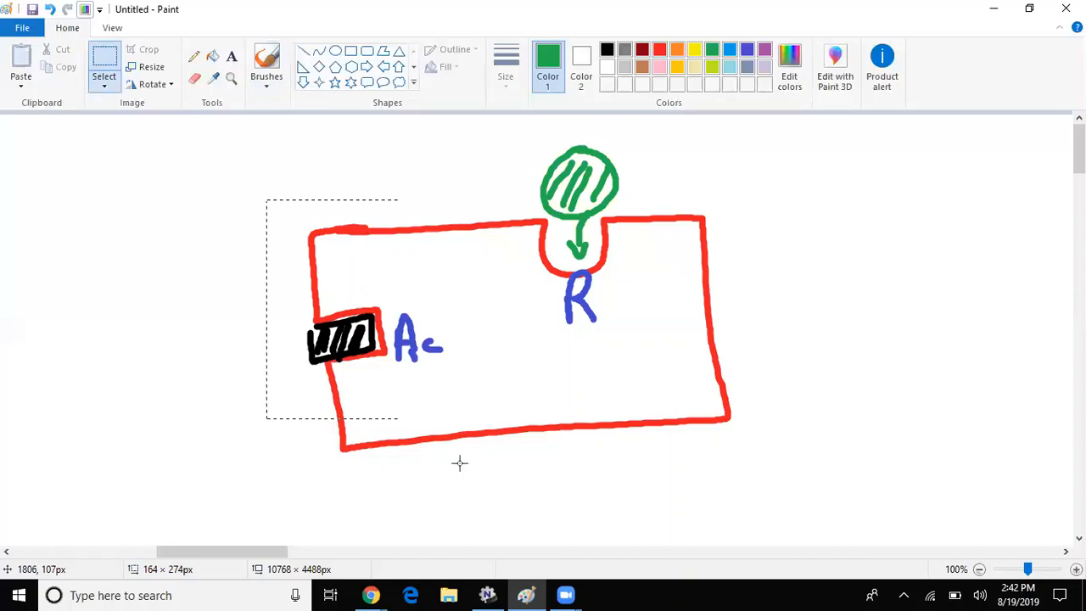
{"action": "left_click", "coordinate": [265, 61]}
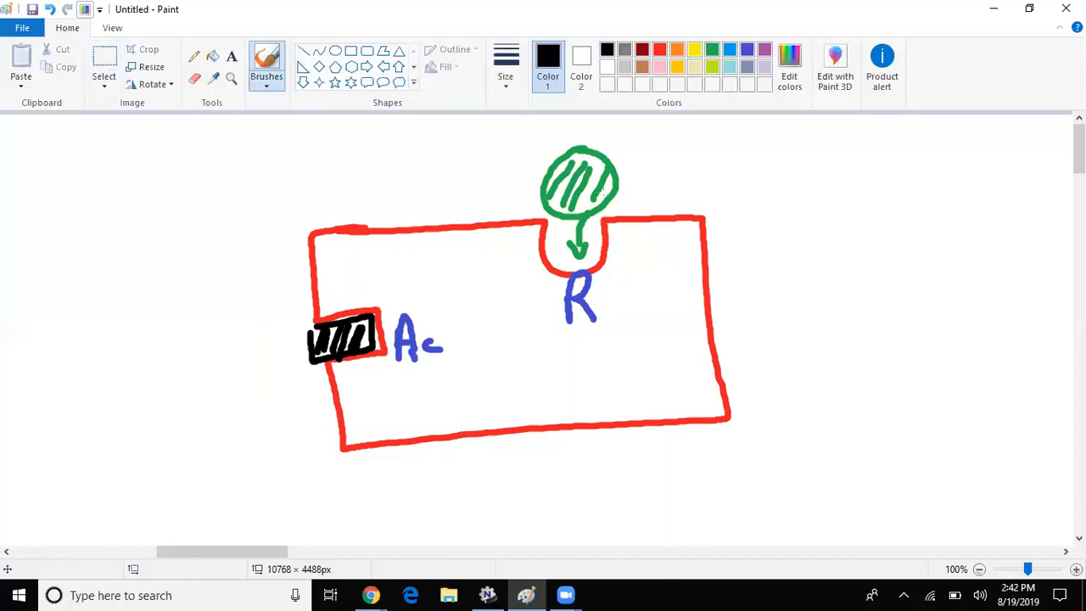
- Cut away the enzyme's left end and redraw its red outline with an empty notch
{"action": "left_click_drag", "start_coordinate": [559, 183], "coordinate": [602, 186]}
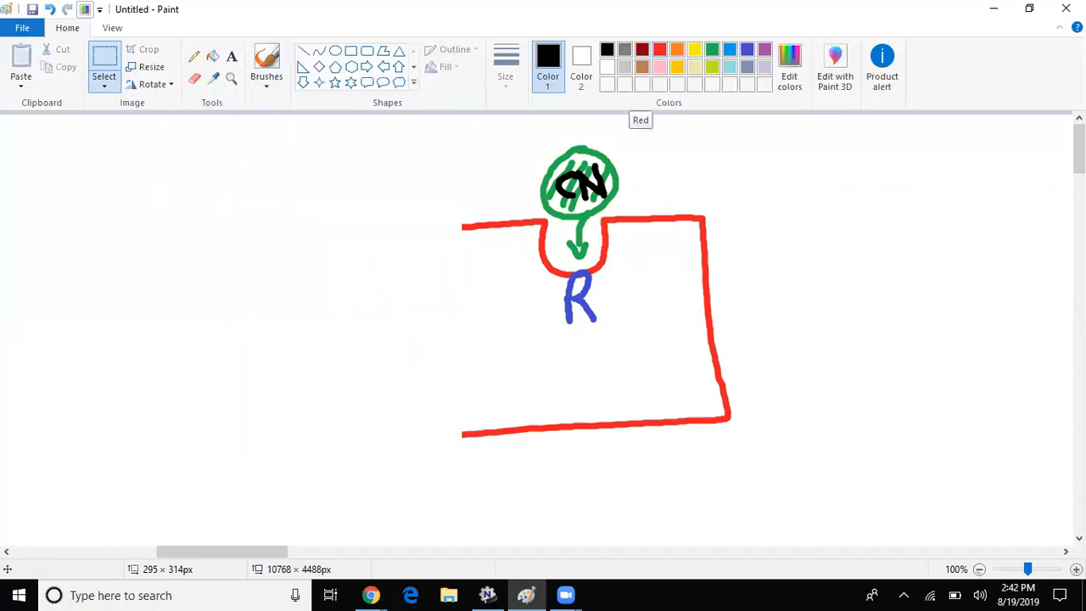
{"action": "mouse_move", "coordinate": [384, 234]}
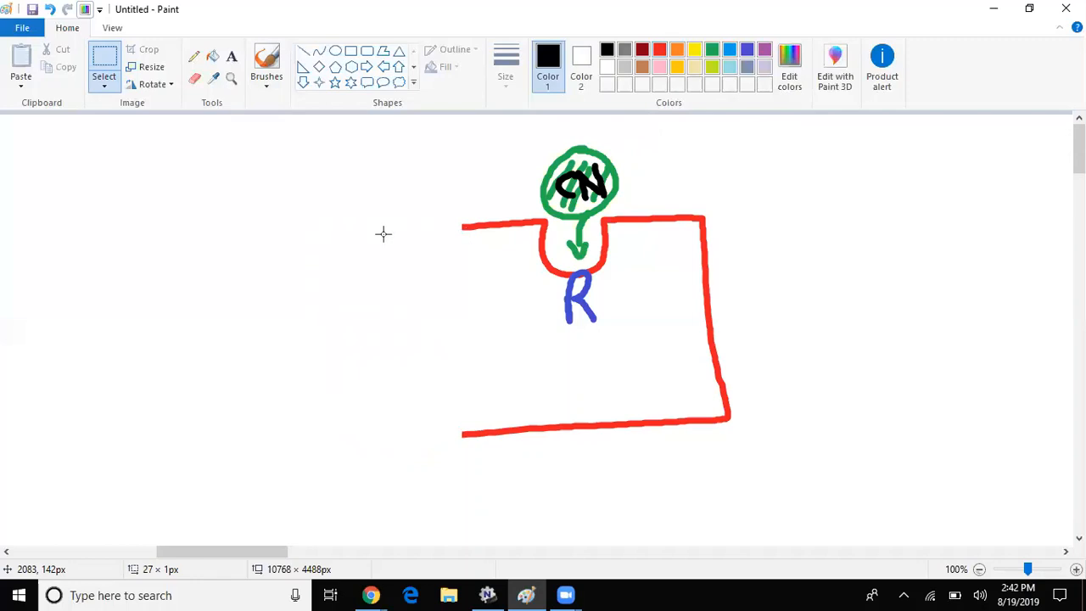
{"action": "left_click_drag", "start_coordinate": [414, 228], "coordinate": [484, 226]}
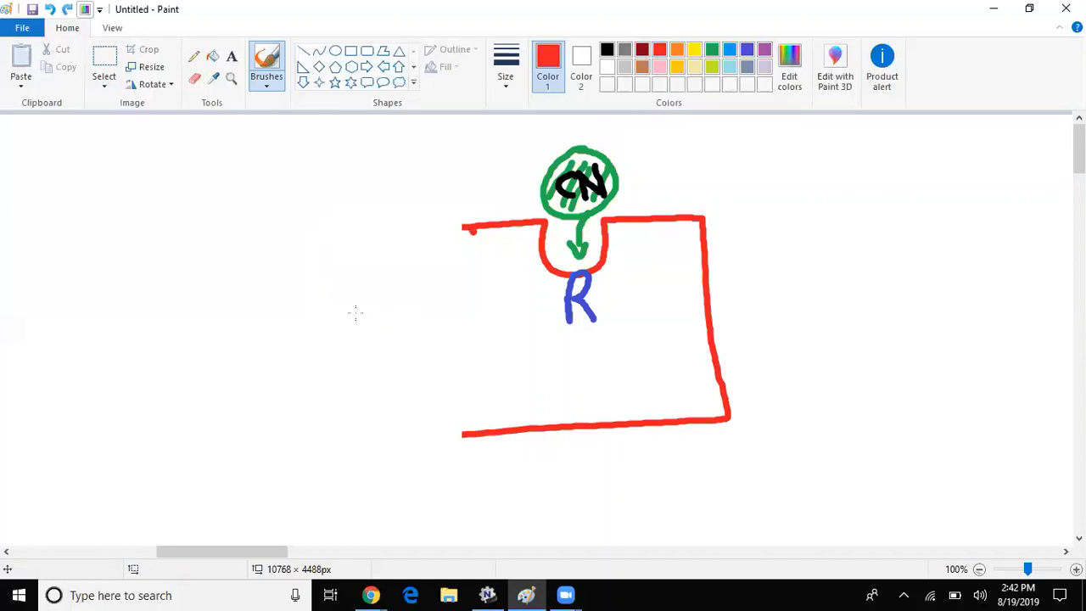
{"action": "left_click_drag", "start_coordinate": [461, 227], "coordinate": [336, 339]}
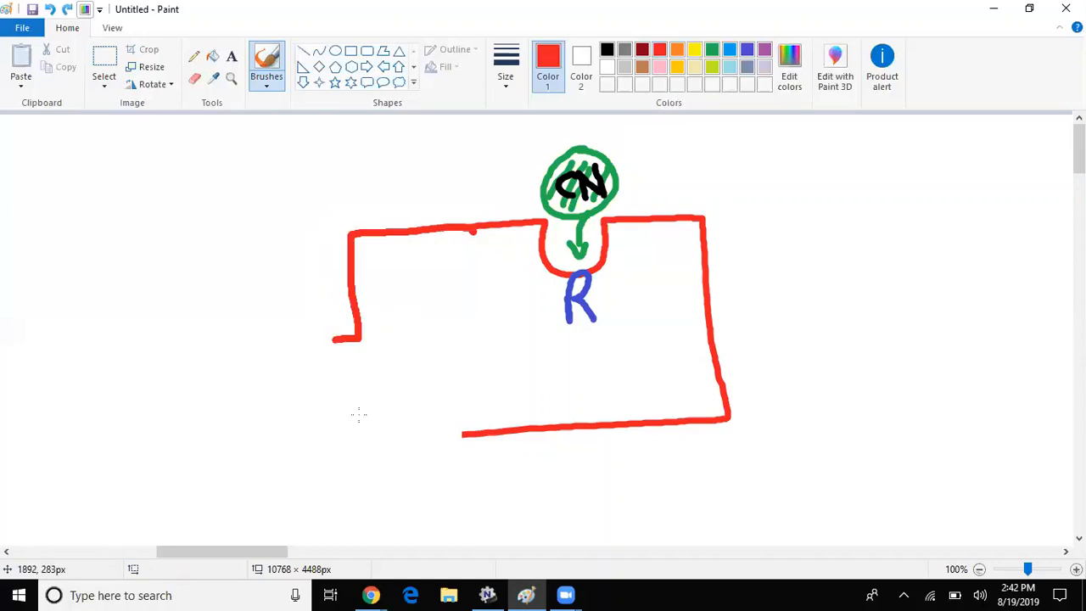
{"action": "left_click_drag", "start_coordinate": [333, 339], "coordinate": [398, 450]}
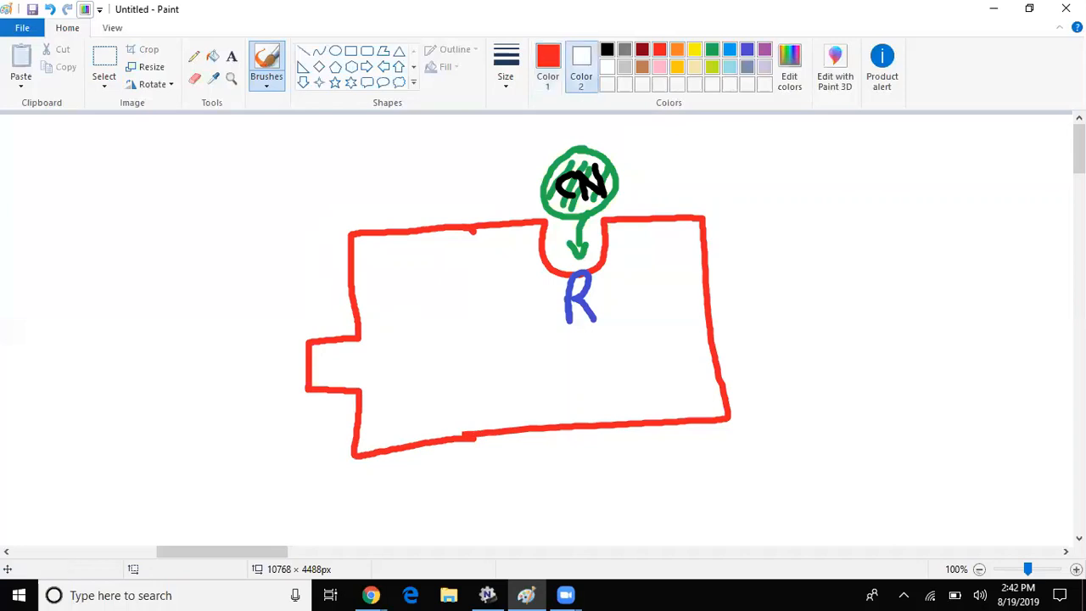
{"action": "left_click", "coordinate": [606, 47]}
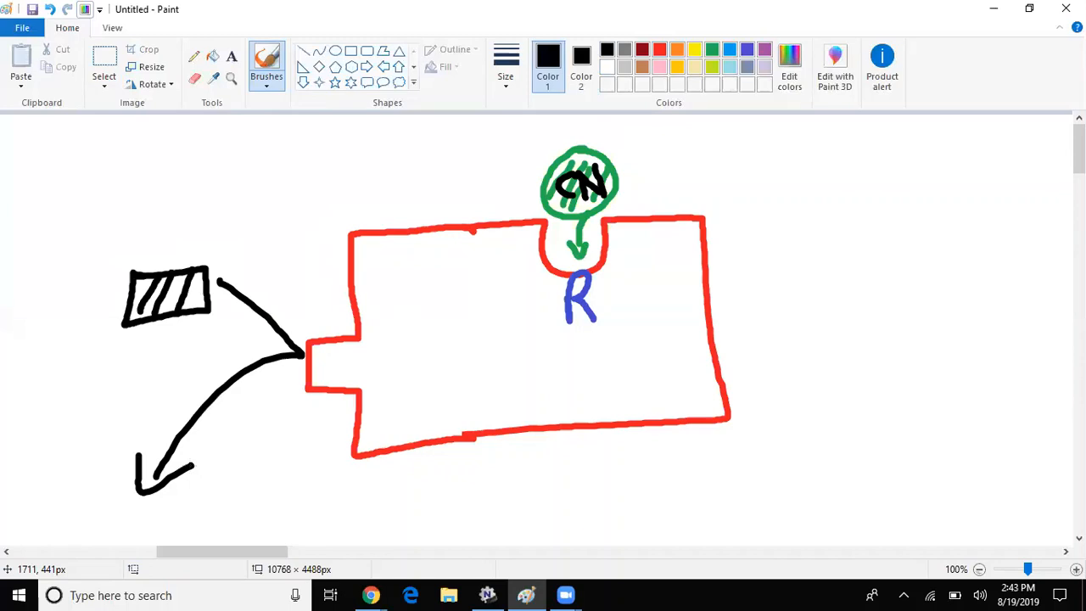
- Add a 'Non-Comp.' text label at the top right of the canvas
{"action": "type", "text": "N"}
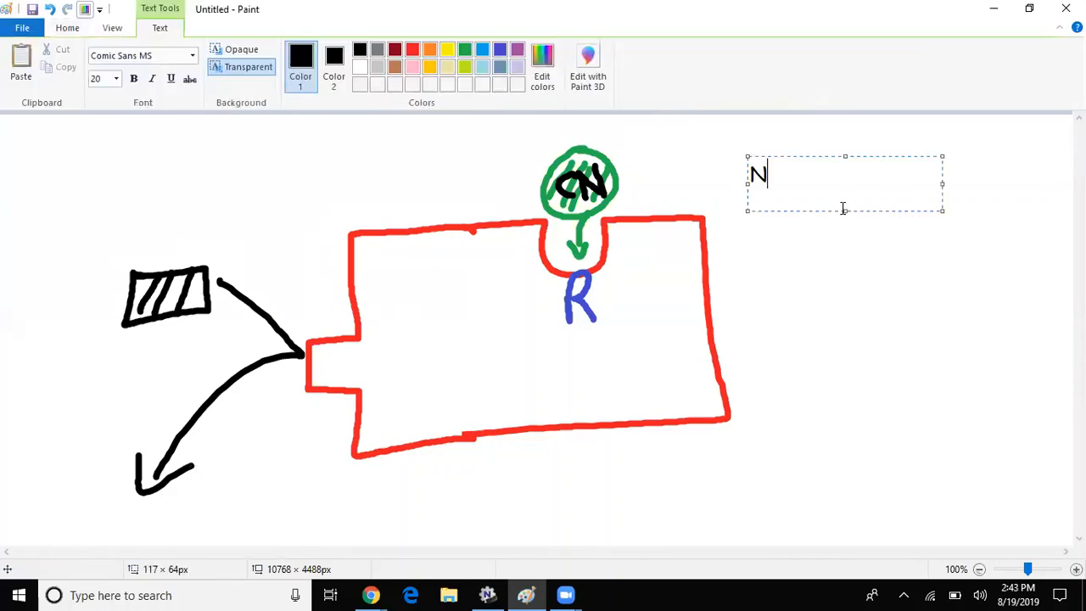
{"action": "type", "text": "on-C"}
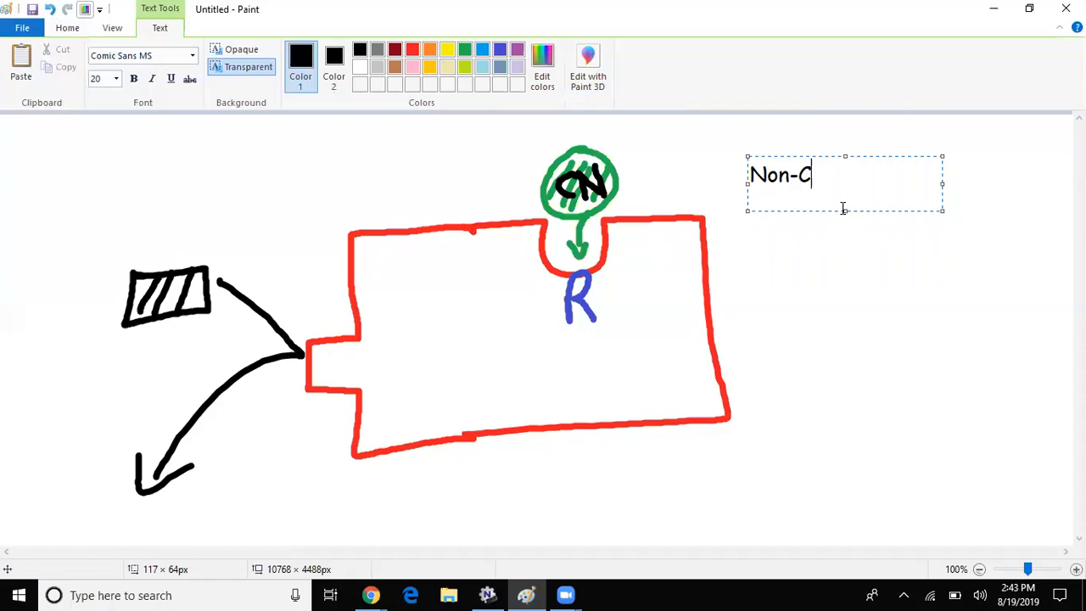
{"action": "type", "text": "omp."}
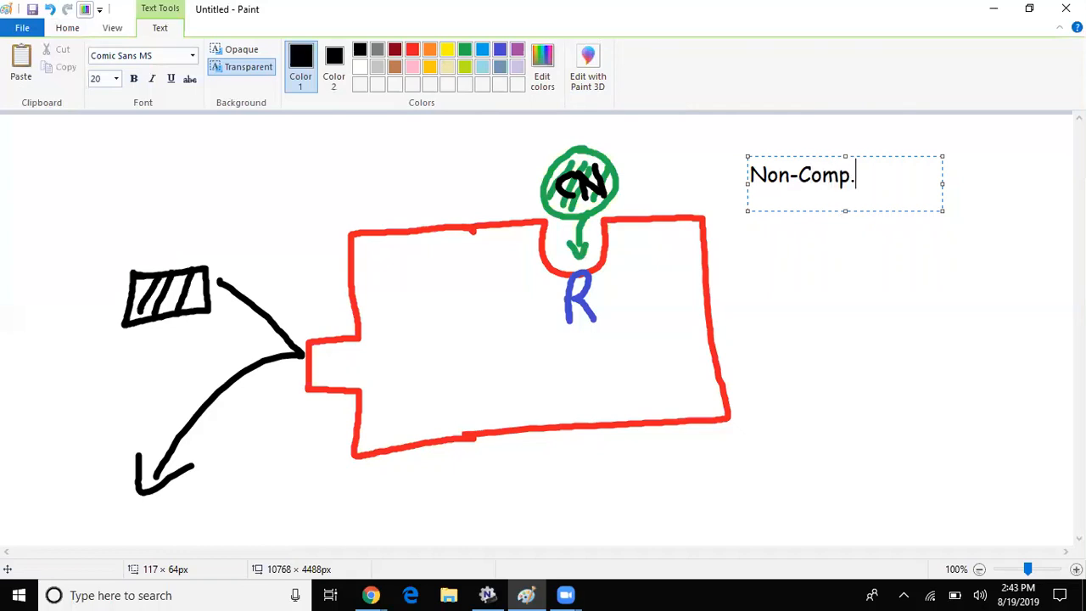
{"action": "left_click", "coordinate": [68, 27]}
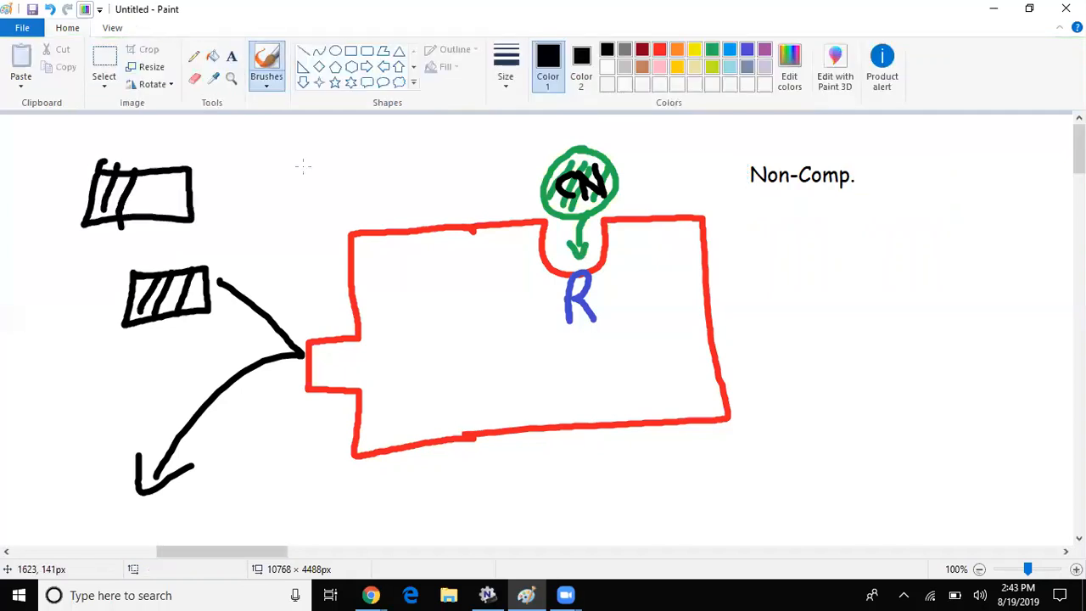
- Draw two hatched inhibitor blocks at top left and a purple 'Vmax' with a down arrow under Non-Comp
{"action": "left_click_drag", "start_coordinate": [217, 156], "coordinate": [309, 229]}
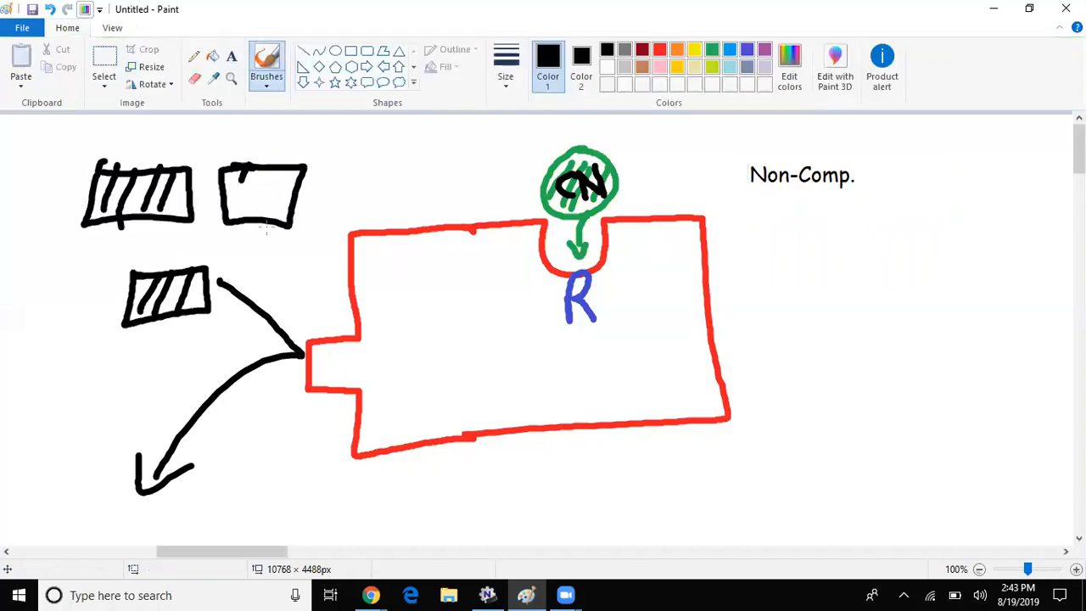
{"action": "left_click_drag", "start_coordinate": [234, 178], "coordinate": [289, 217]}
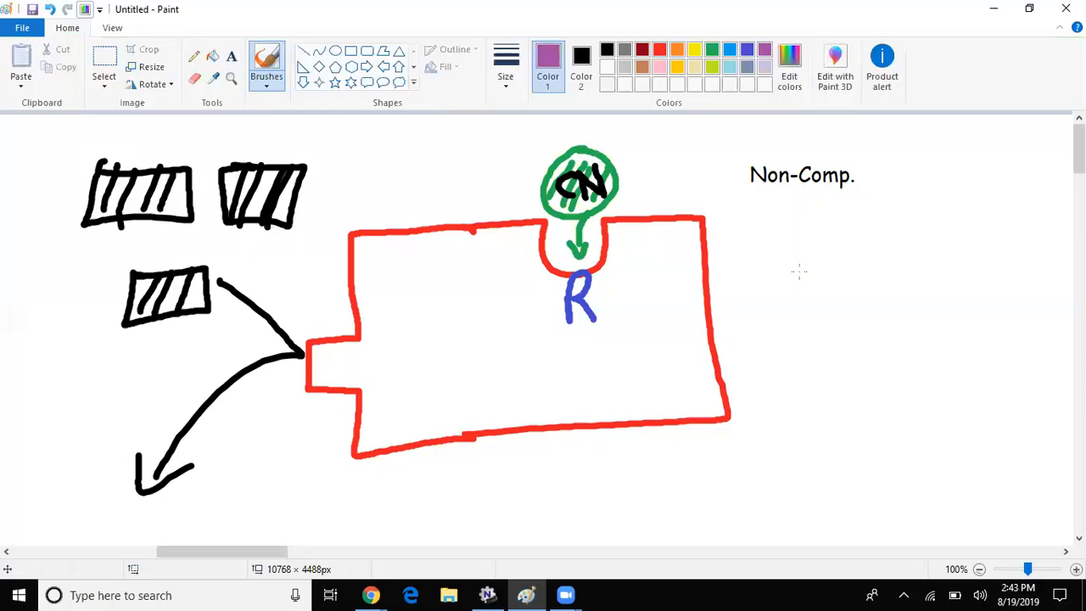
{"action": "left_click_drag", "start_coordinate": [797, 221], "coordinate": [835, 272]}
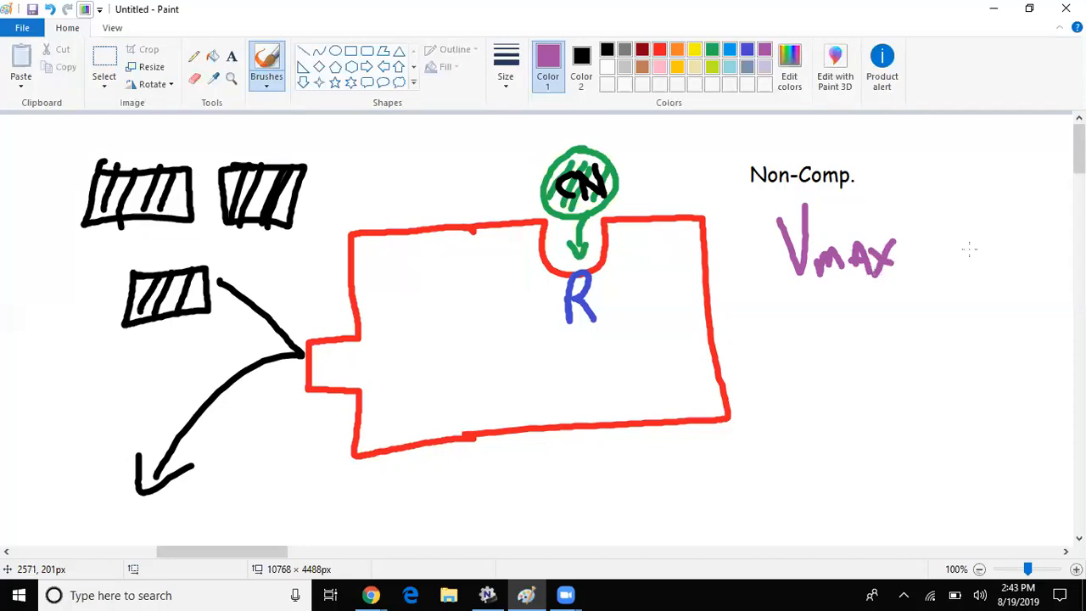
{"action": "left_click_drag", "start_coordinate": [946, 186], "coordinate": [971, 280]}
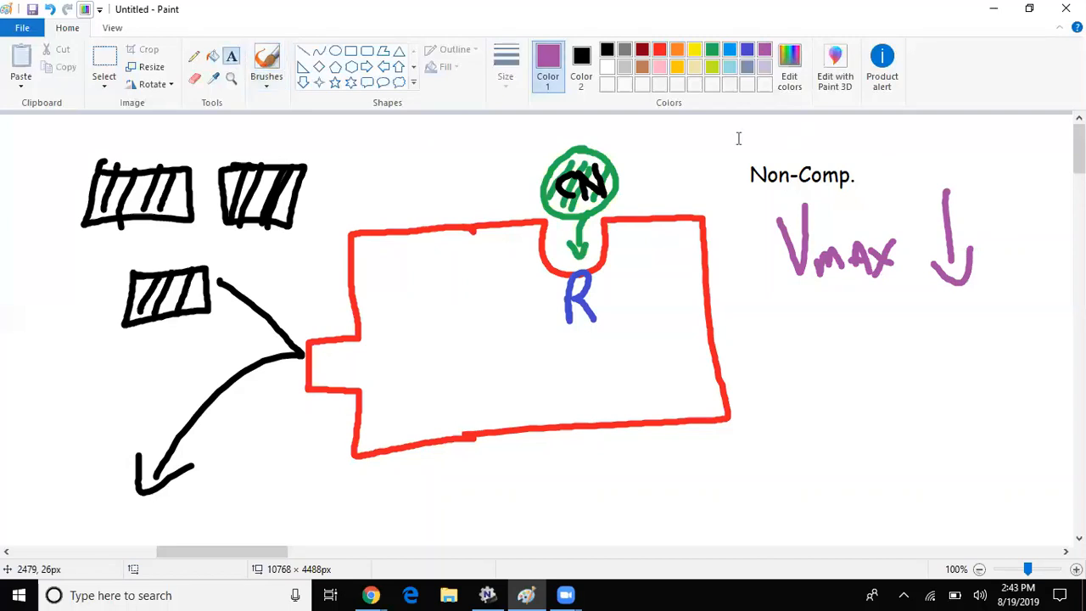
{"action": "left_click", "coordinate": [740, 138]}
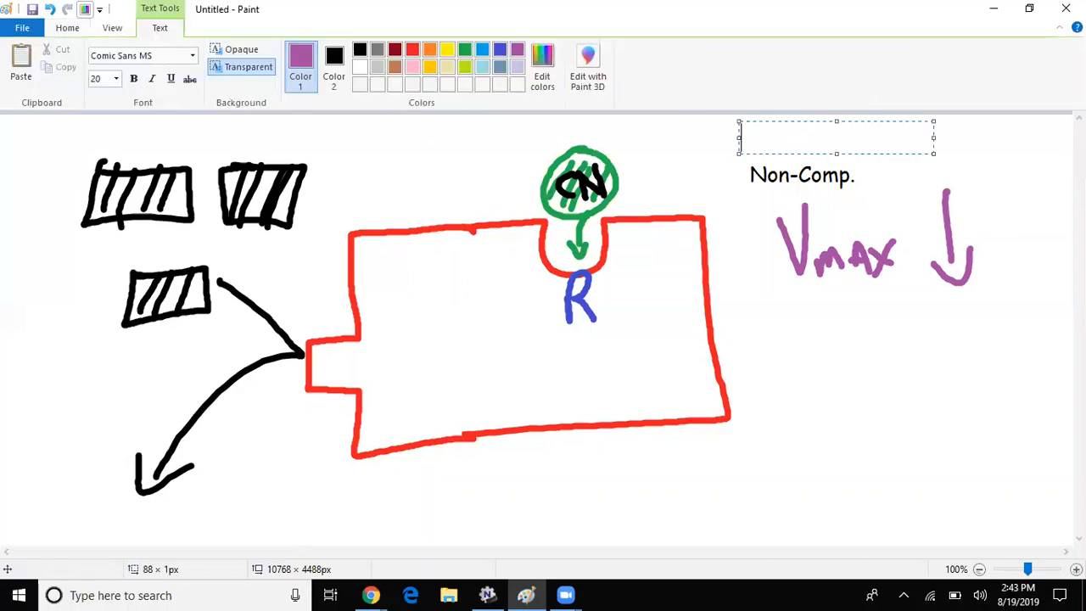
- Write the purple label 'IRReverable' above Non-Comp
{"action": "type", "text": "IRRev"}
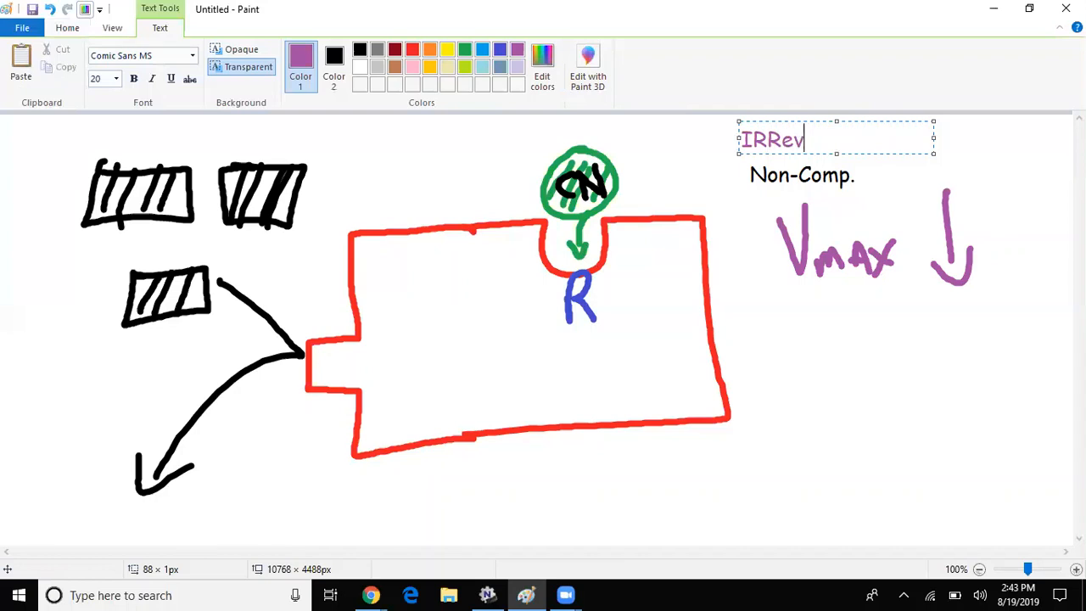
{"action": "type", "text": "erable"}
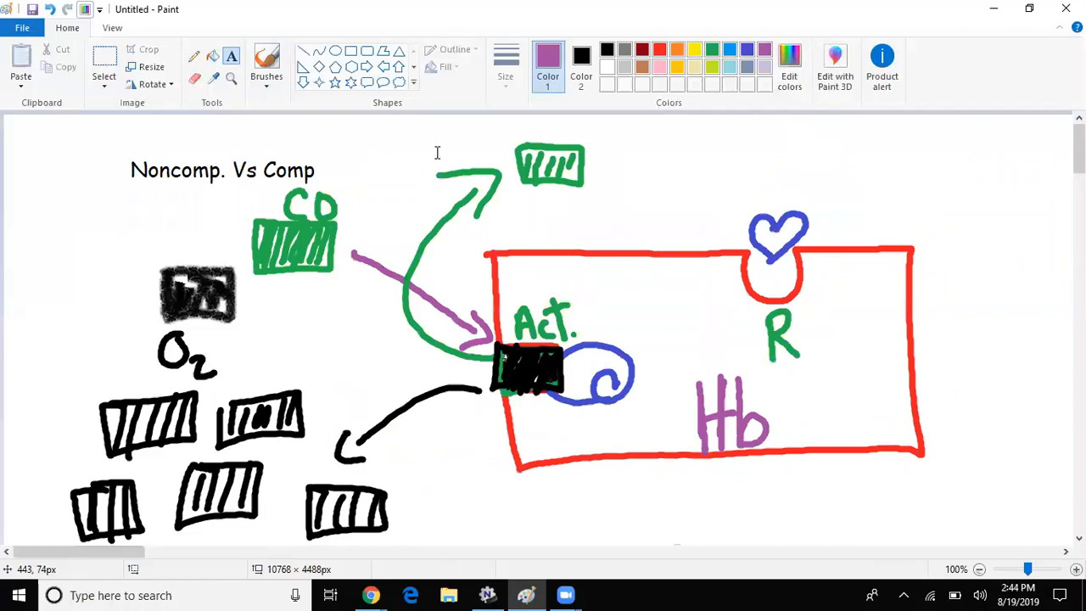
- Write a purple 'Reversable' label above the green CO arrow, correcting the spelling
{"action": "type", "text": "Rev."}
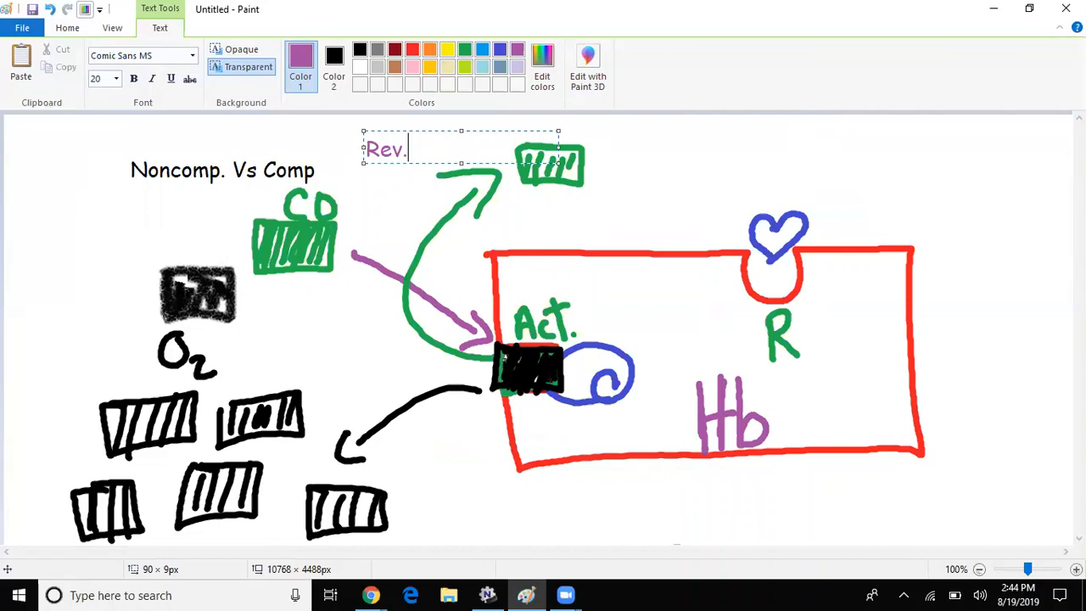
{"action": "type", "text": "e"}
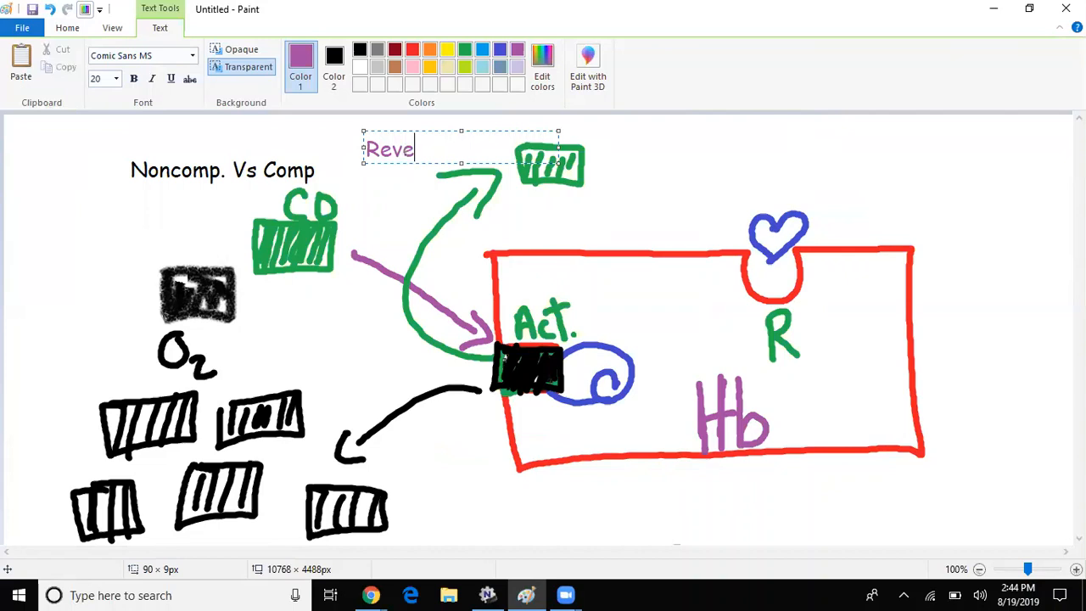
{"action": "type", "text": "r"}
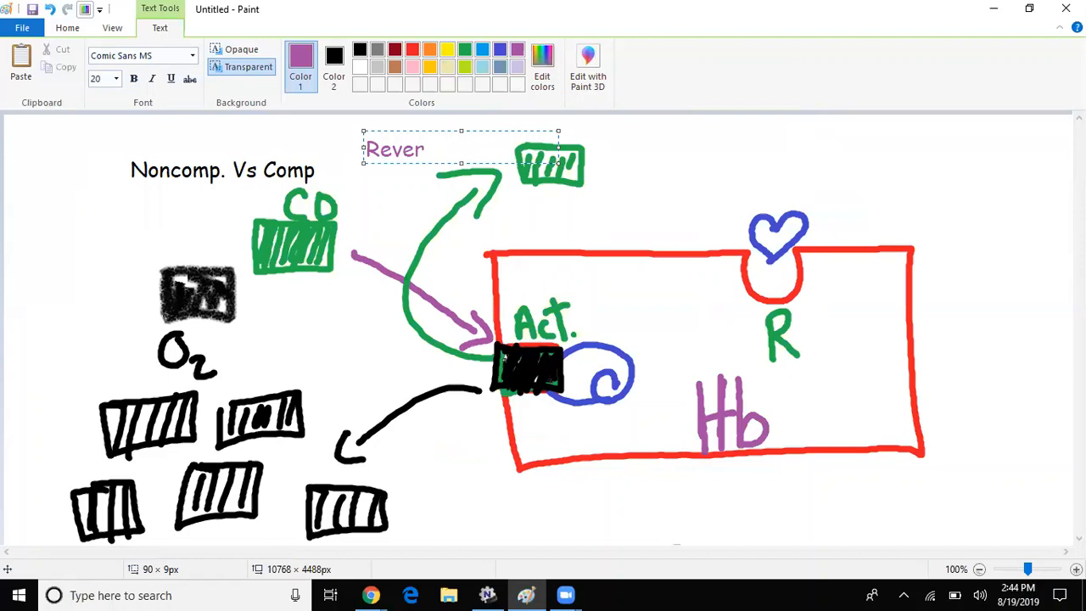
{"action": "type", "text": "able"}
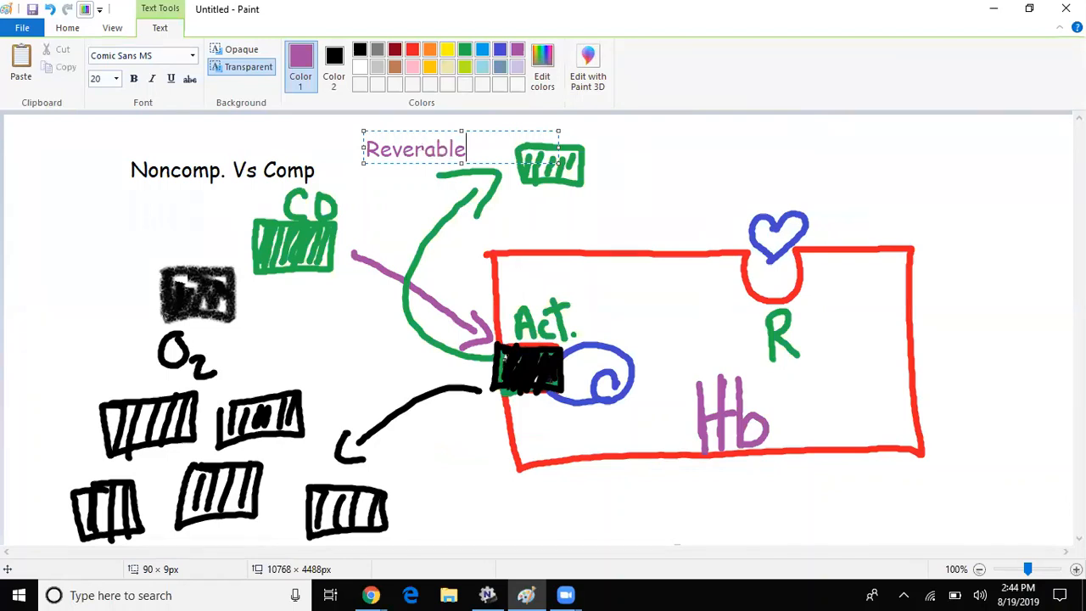
{"action": "key", "text": "BackSpace"}
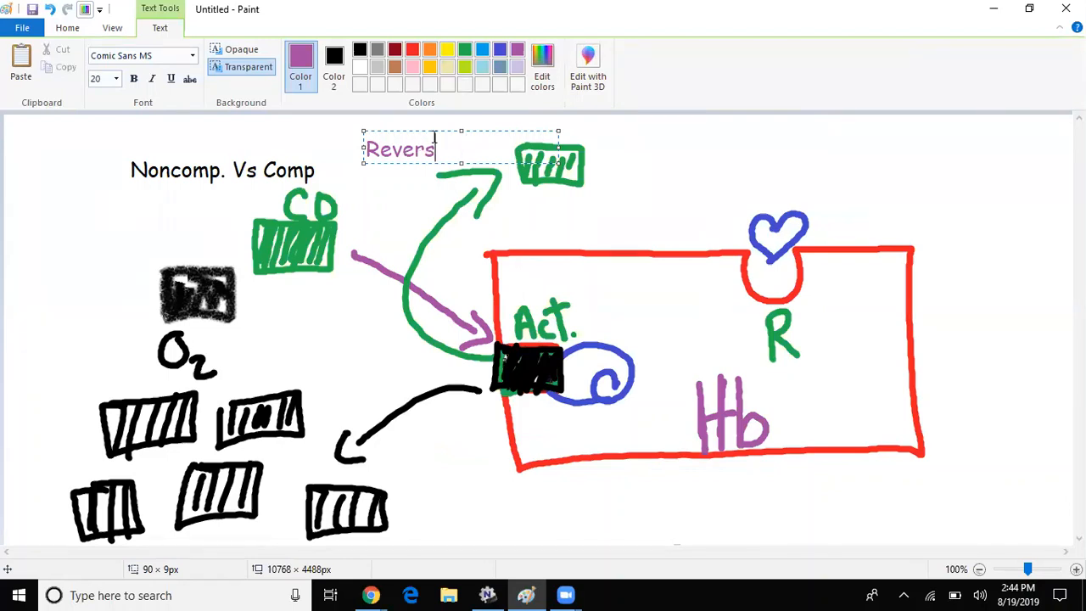
{"action": "type", "text": "able"}
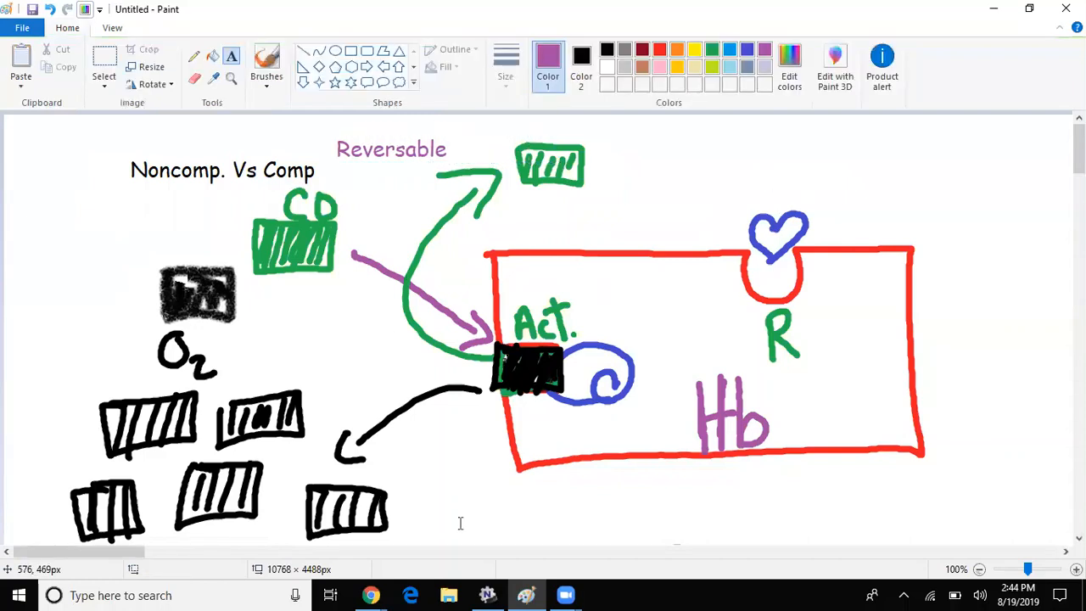
{"action": "scroll", "scroll_direction": "right", "scroll_amount": 3}
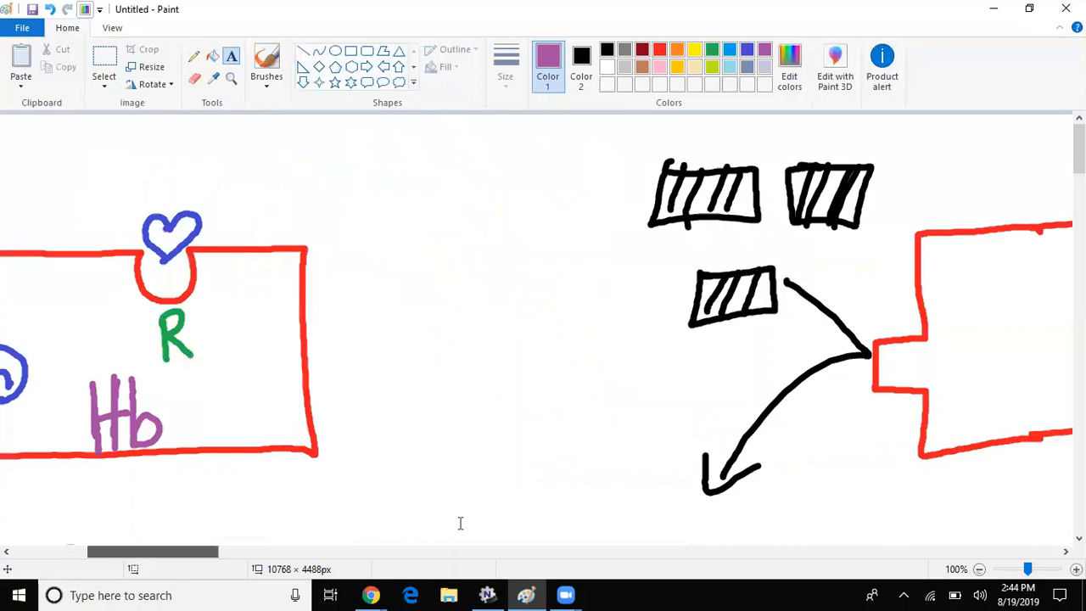
{"action": "scroll", "scroll_direction": "right", "scroll_amount": 3}
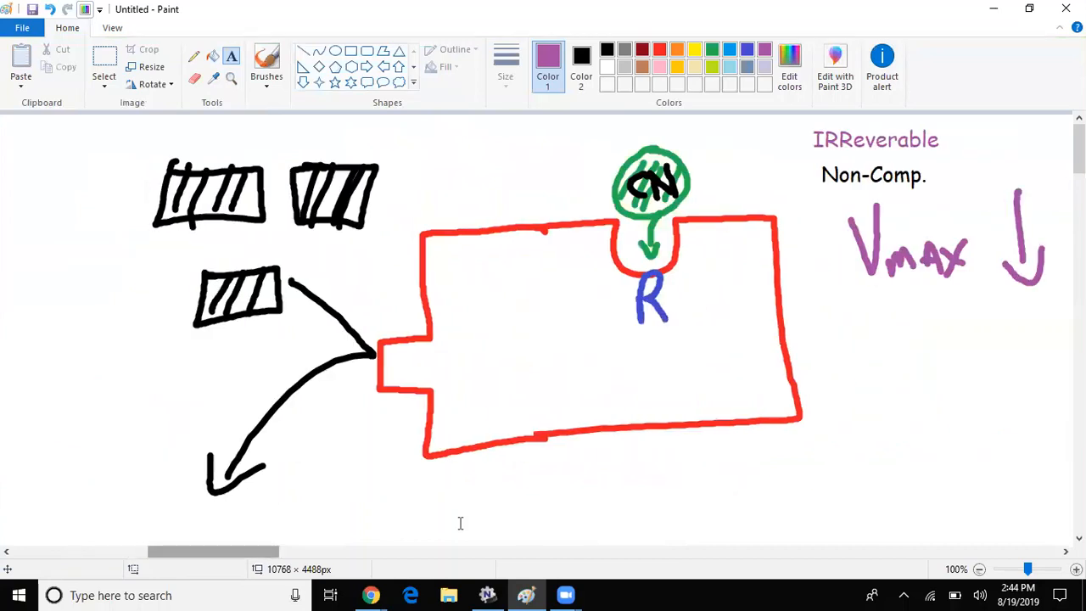
{"action": "mouse_move", "coordinate": [339, 498]}
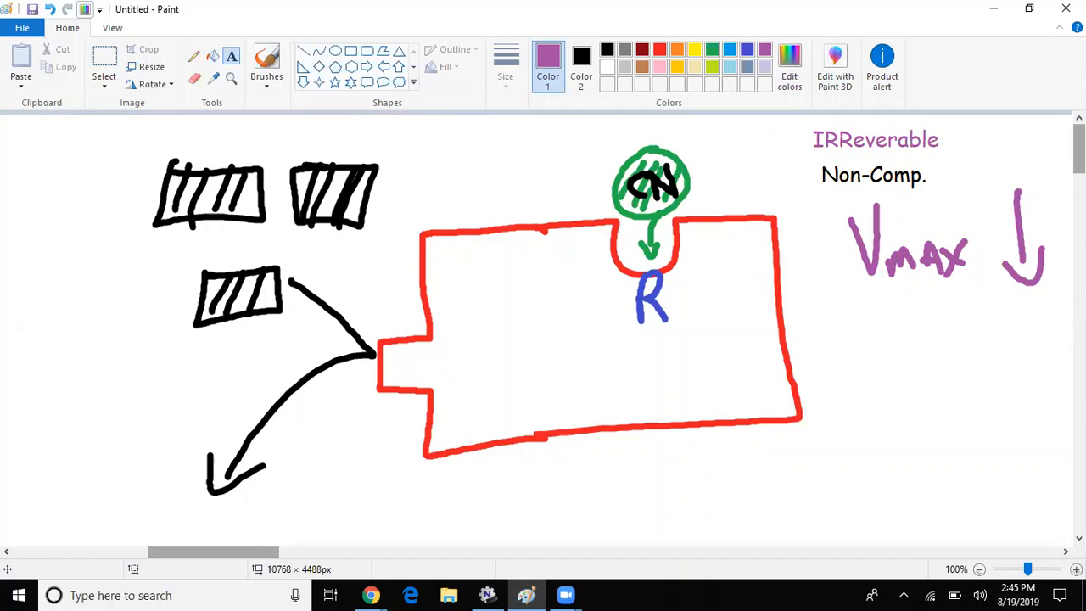
{"action": "mouse_move", "coordinate": [993, 133]}
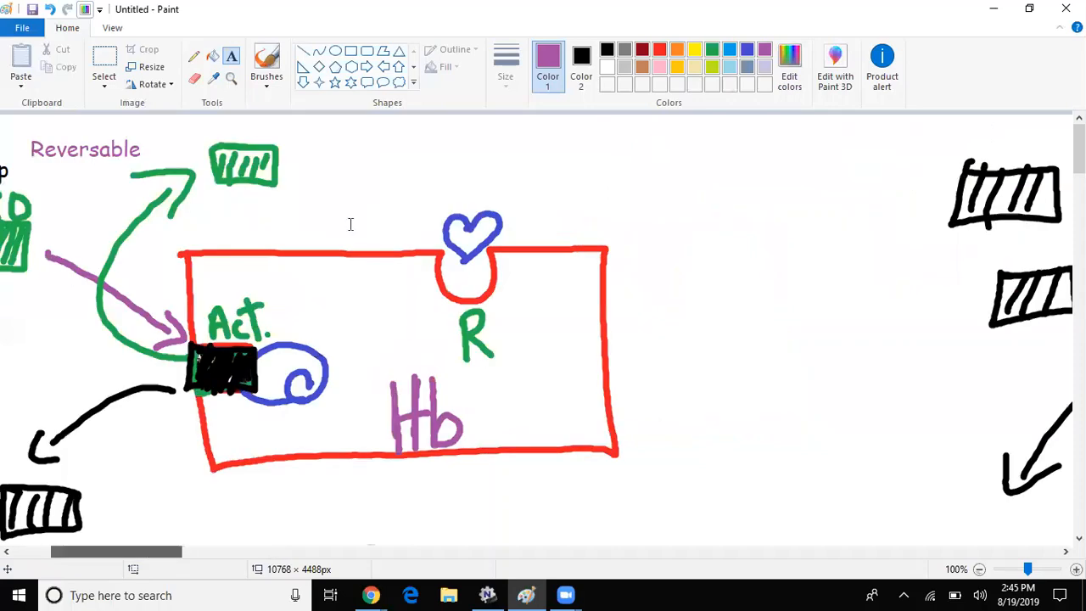
{"action": "scroll", "scroll_direction": "down", "scroll_amount": 3}
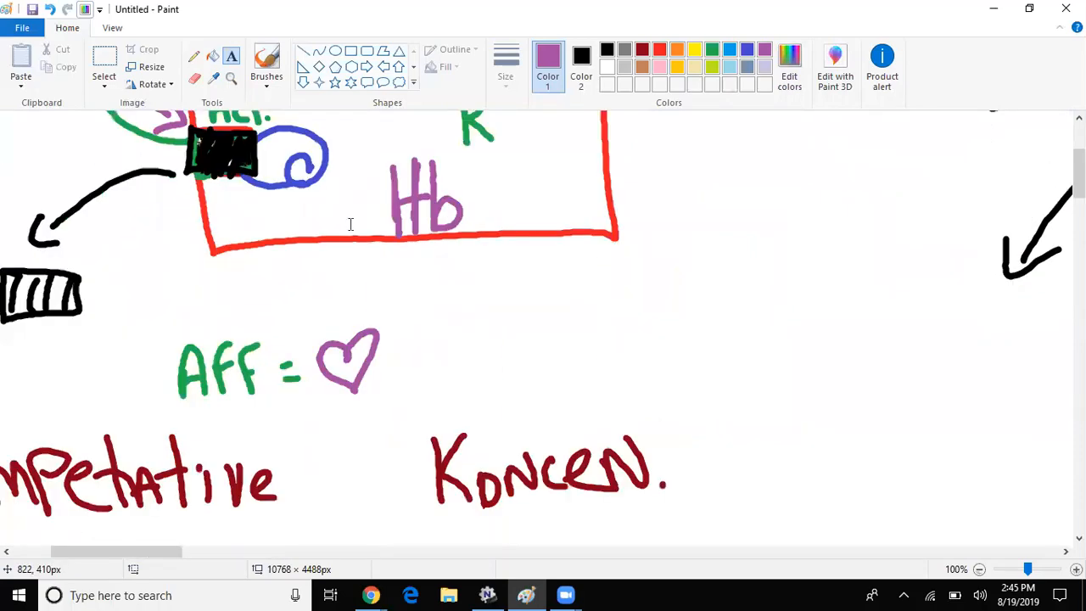